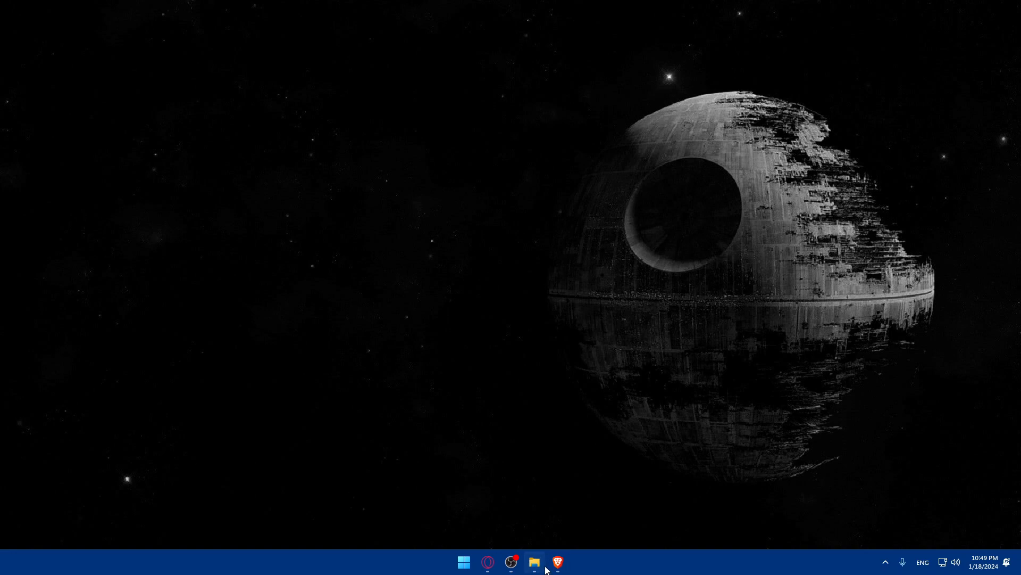
Launch Brave from the taskbar onto a blank new tab.
click(557, 562)
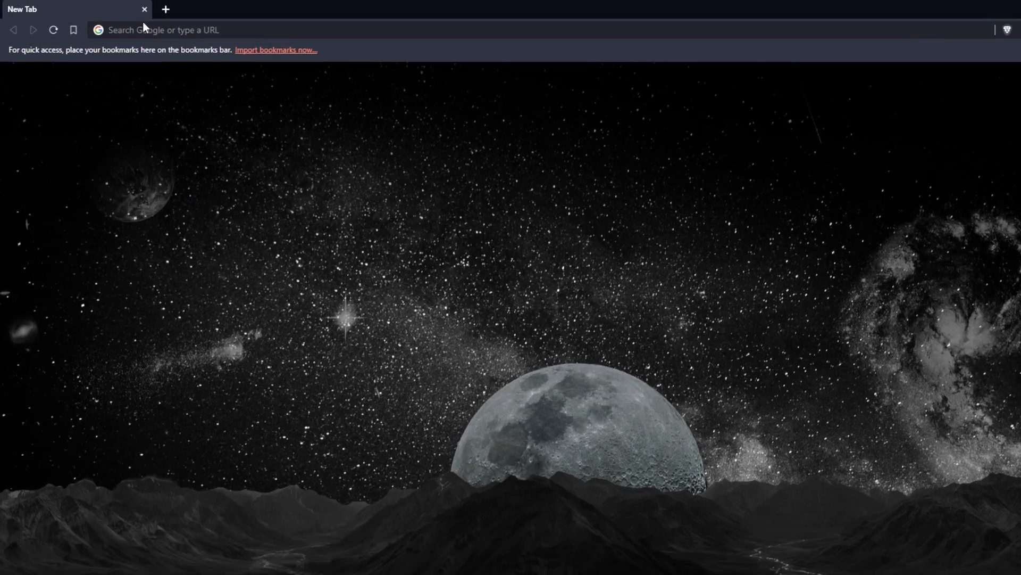
Load wordpress.com from the address bar and scroll through its Free-to-Enterprise pricing plans.
text(worpd)
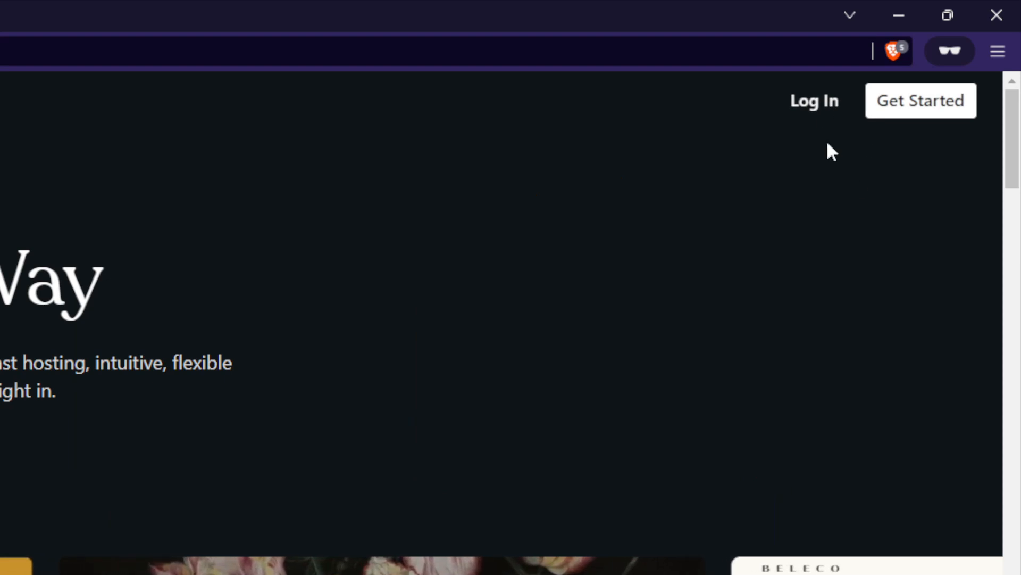
mouse_move(959, 123)
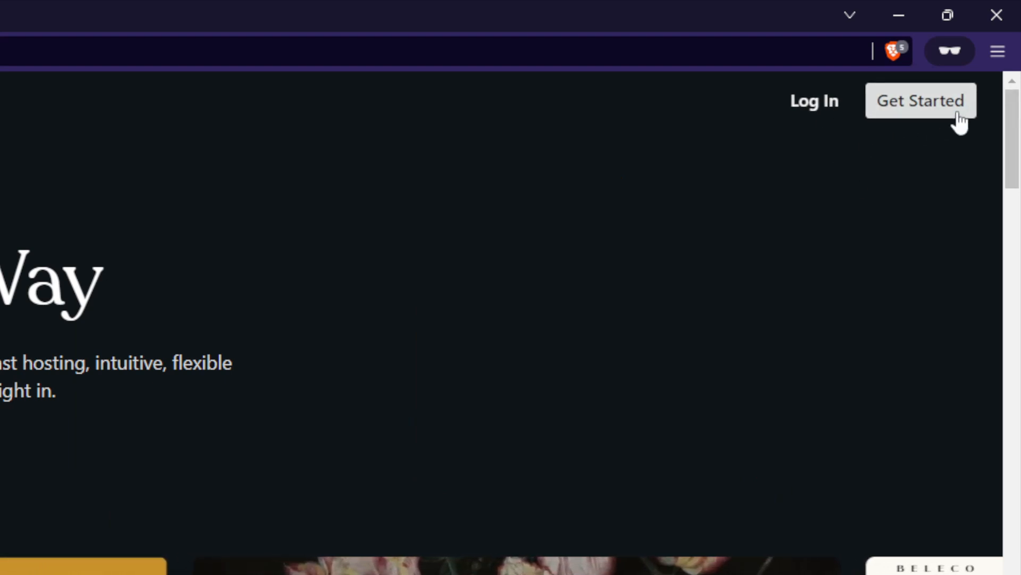
mouse_move(920, 124)
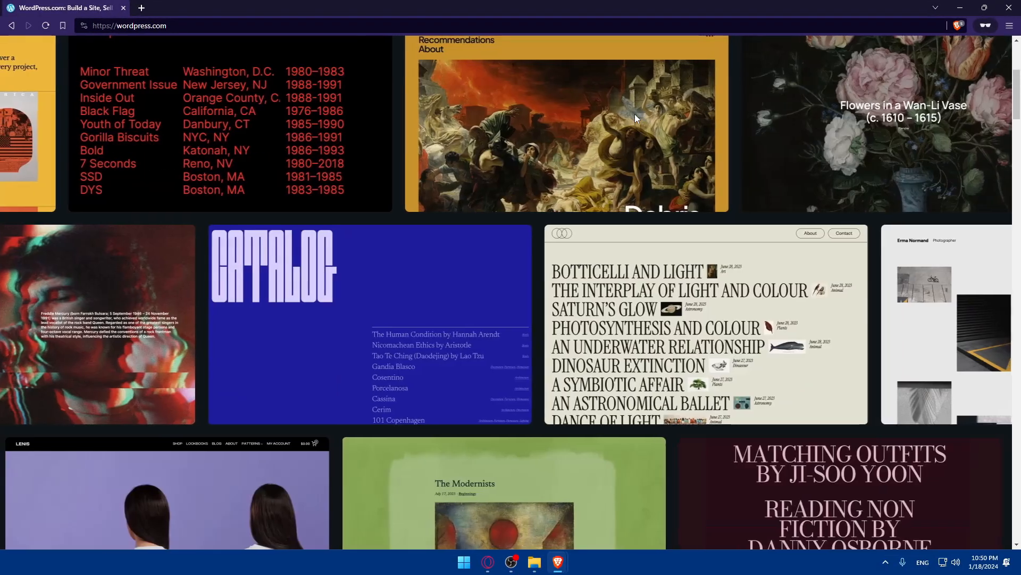
scroll(down, 3)
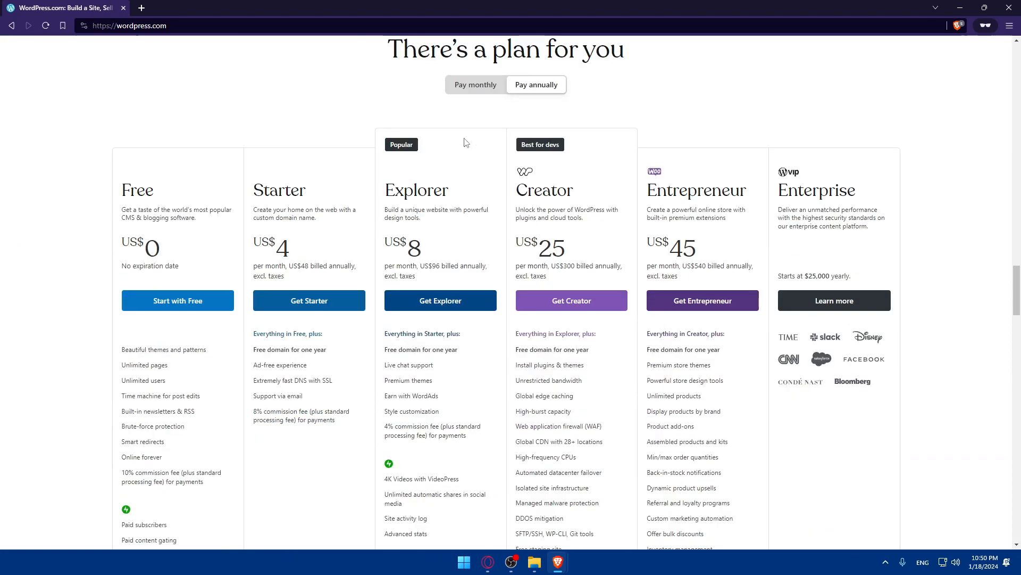
scroll(down, 3)
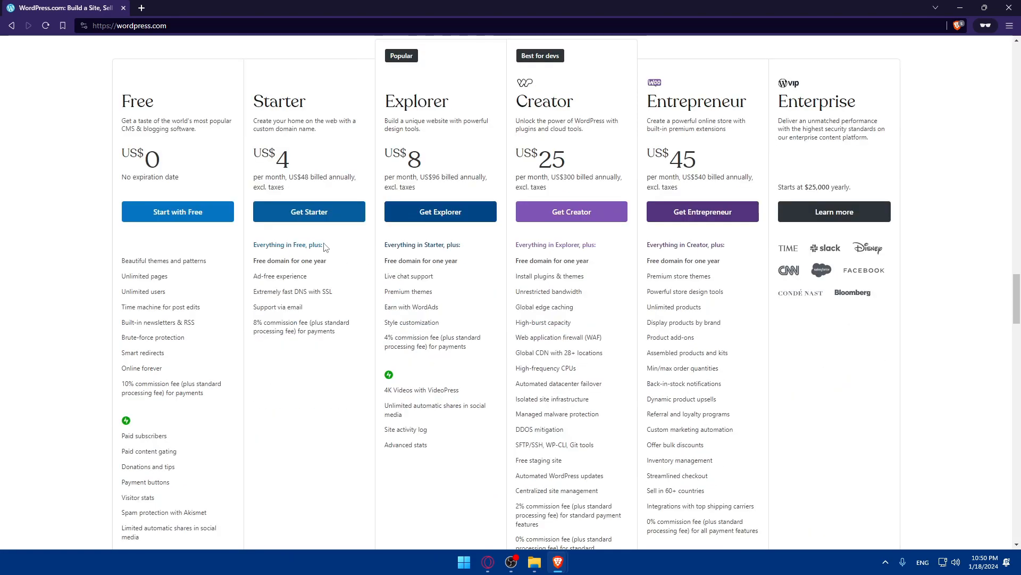
scroll(up, 3)
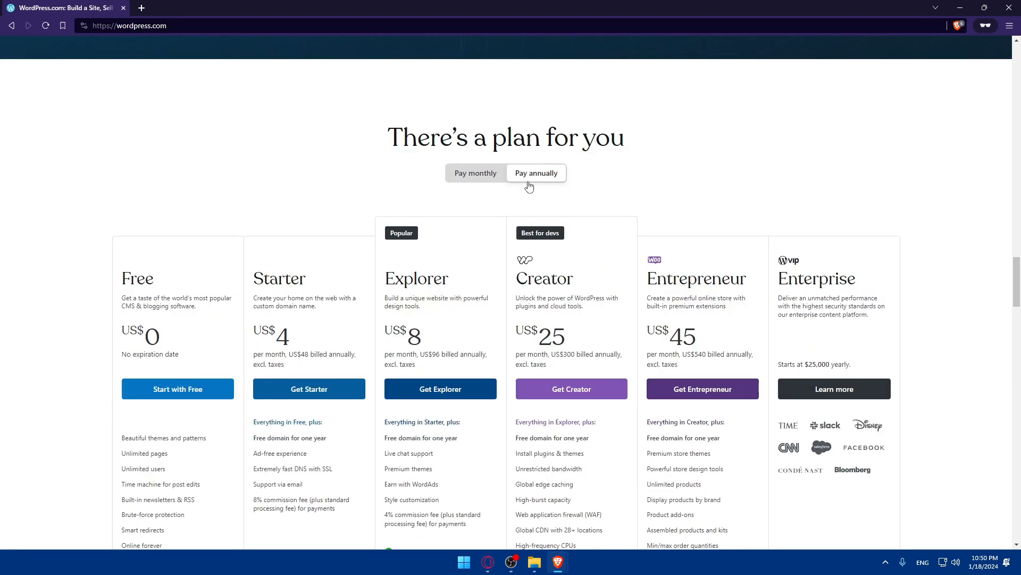
scroll(down, 3)
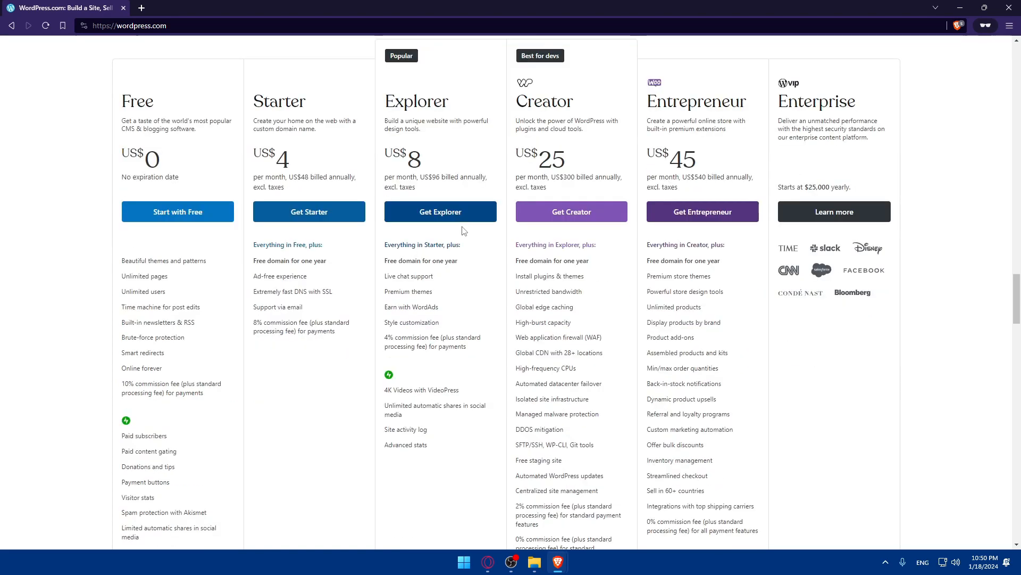
scroll(down, 3)
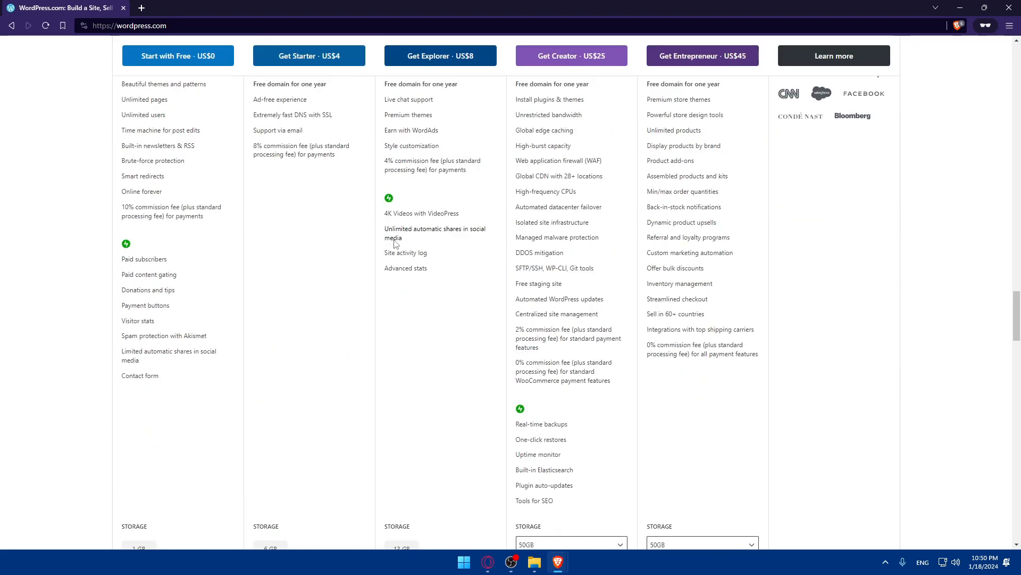
scroll(down, 3)
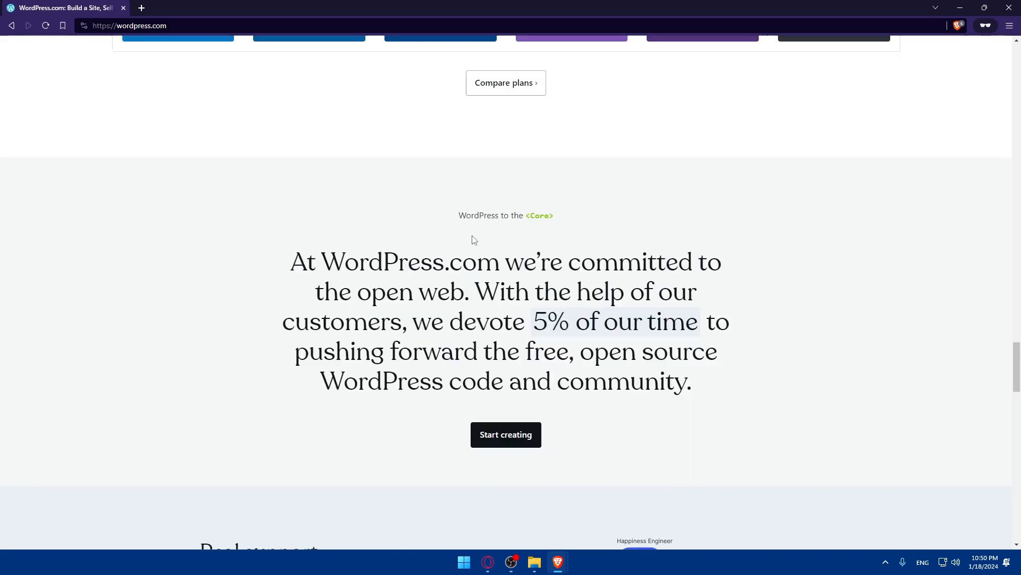
scroll(down, 3)
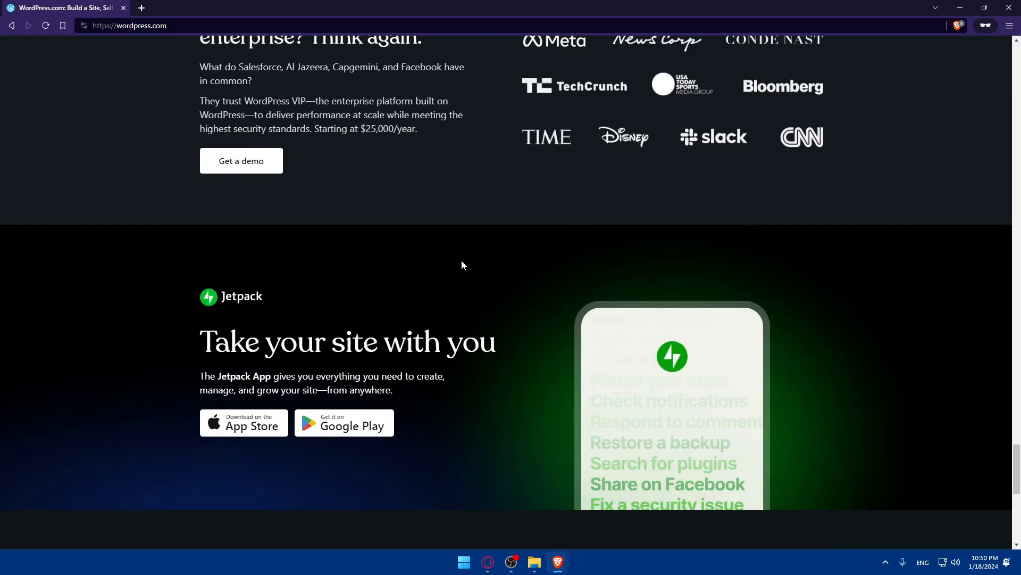
scroll(down, 3)
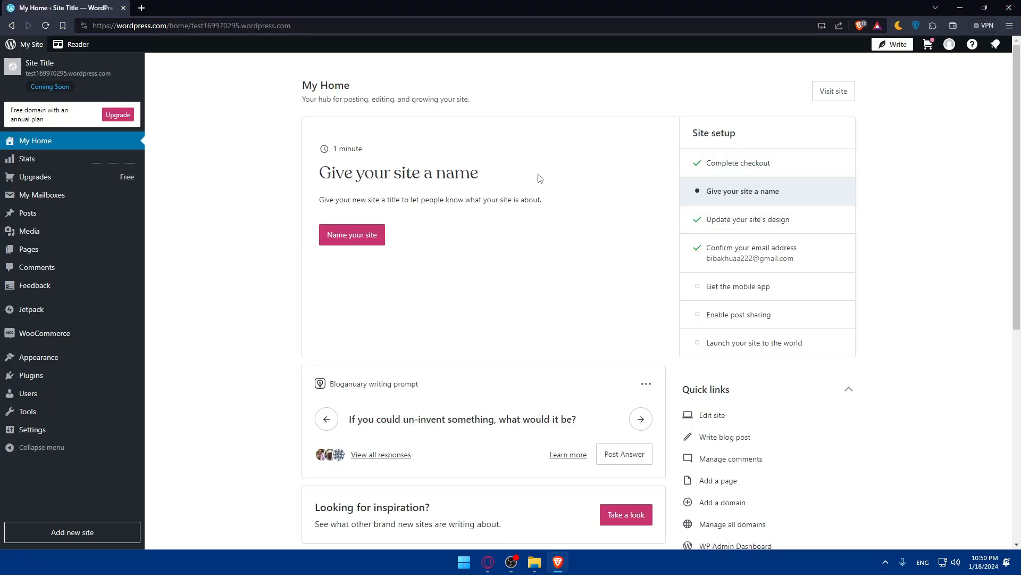
mouse_move(502, 380)
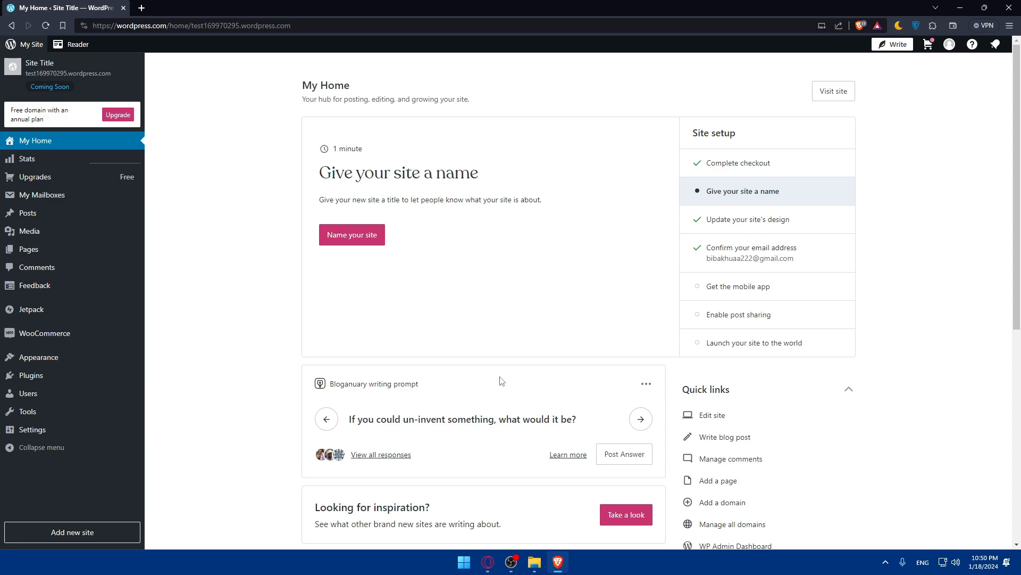
mouse_move(333, 313)
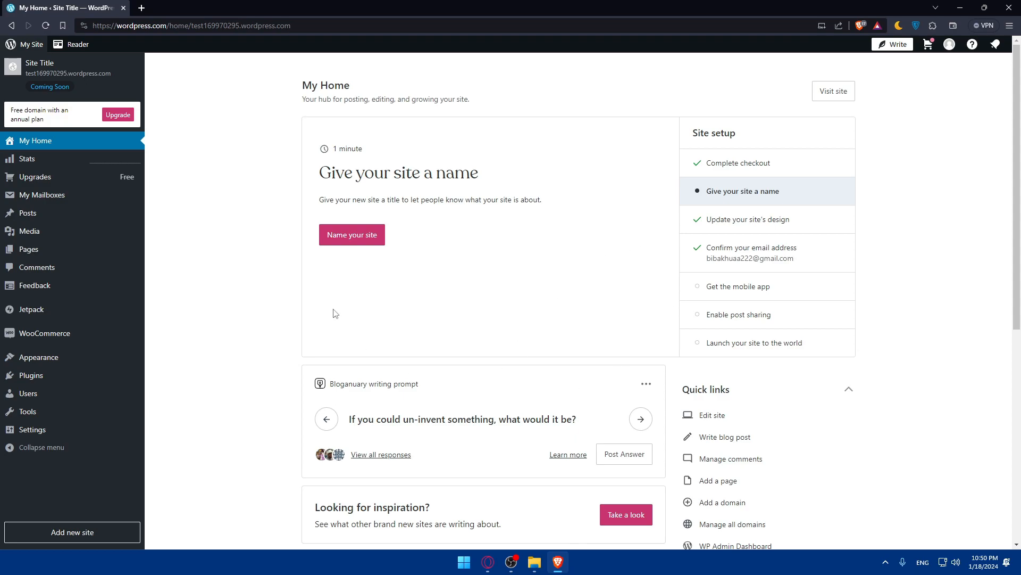
mouse_move(437, 231)
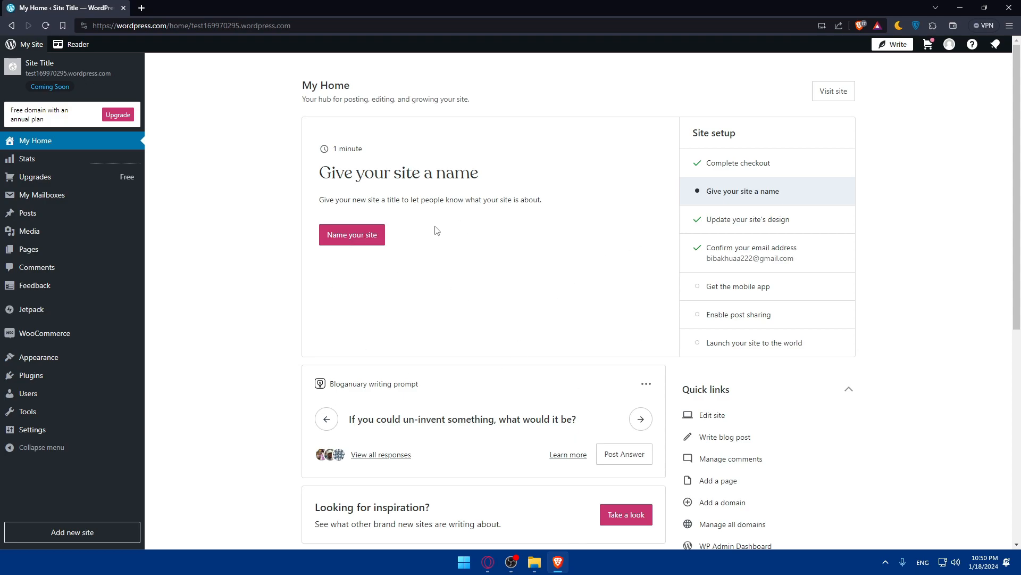
mouse_move(434, 234)
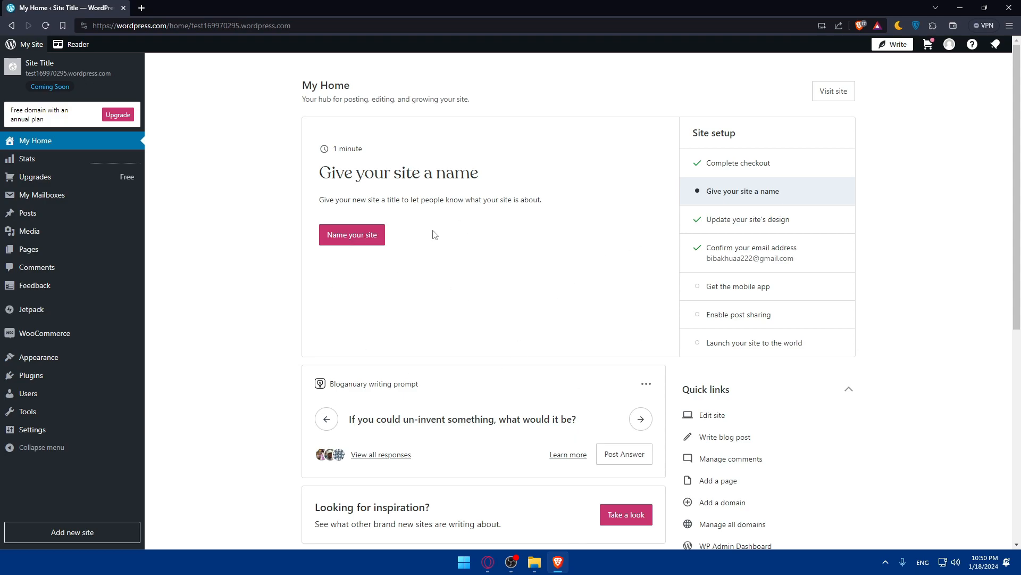
mouse_move(416, 221)
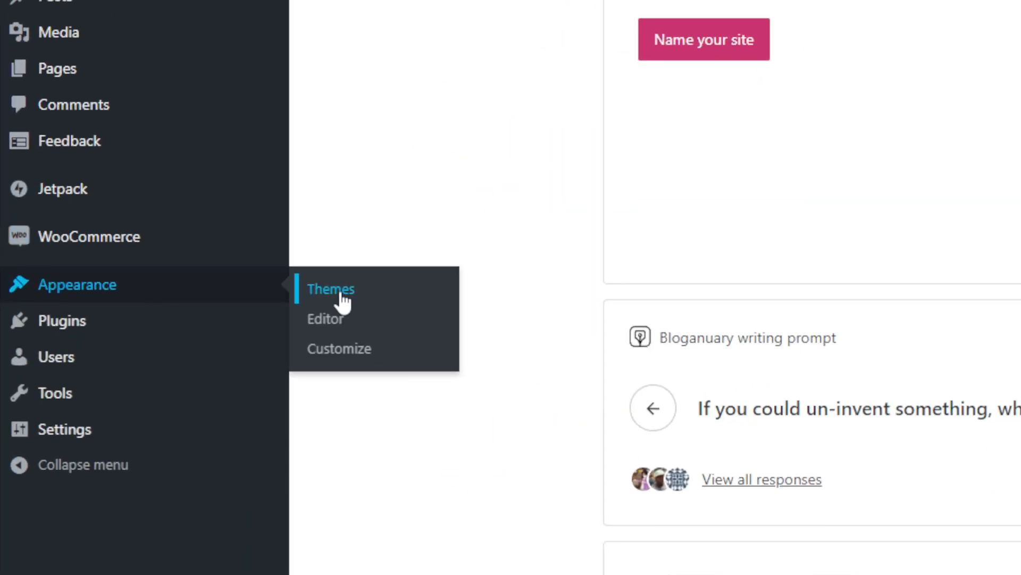
Open Themes from the Appearance sidebar flyout, showing Bedrock as the active theme.
click(331, 290)
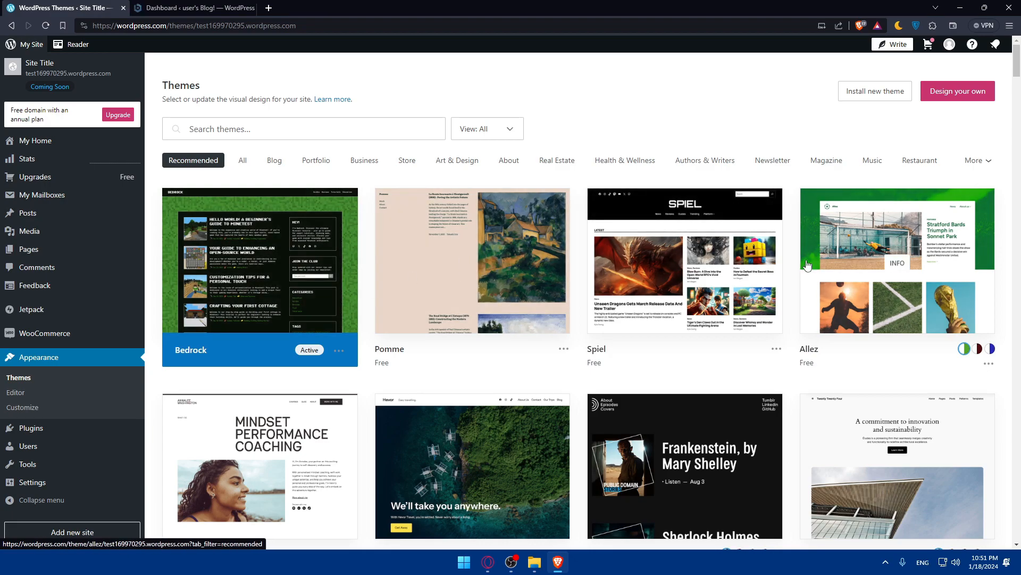
Browse the theme gallery, filter it to the Store category, then return to All themes.
scroll(down, 3)
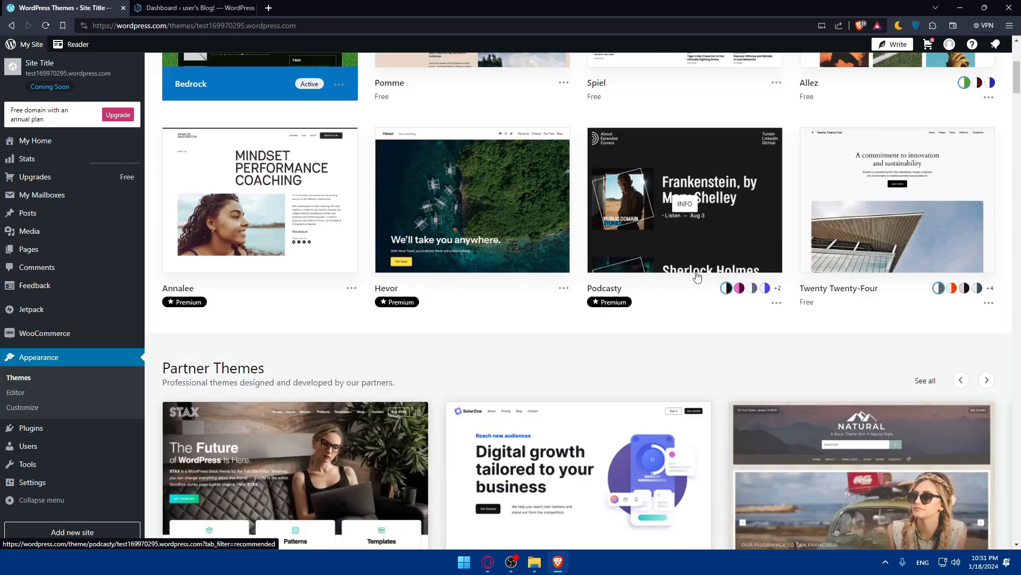
scroll(up, 3)
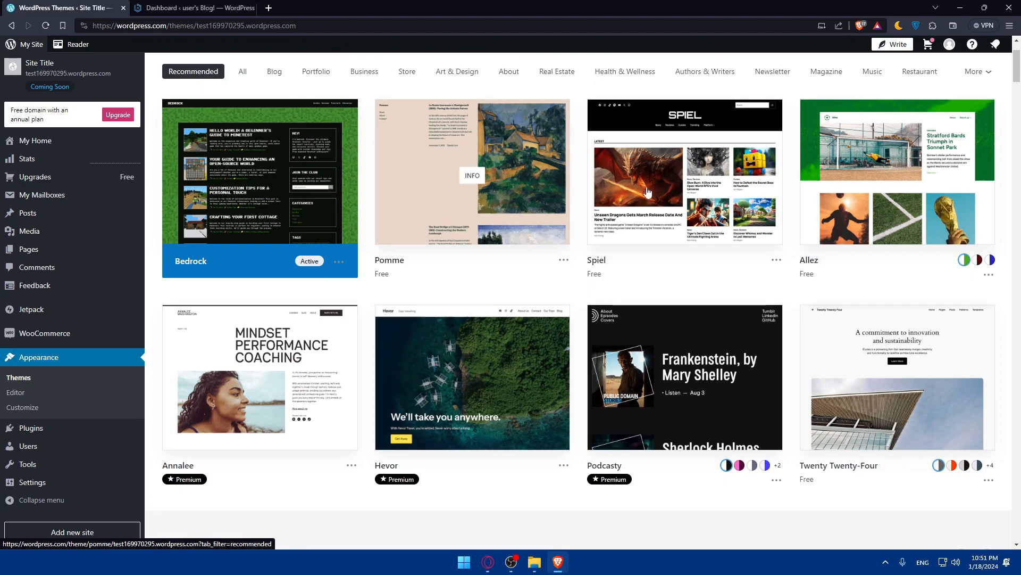
scroll(down, 3)
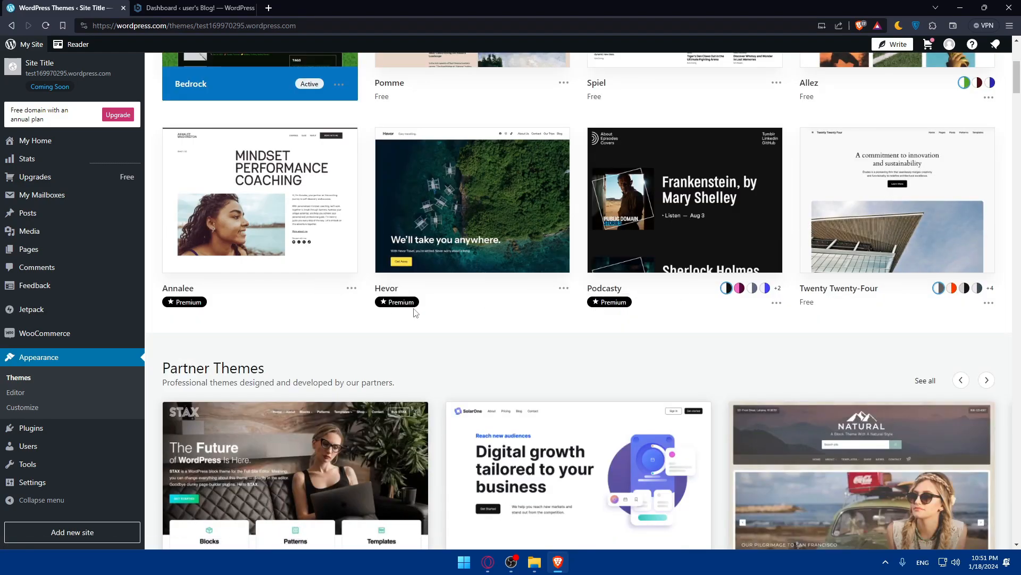
scroll(down, 3)
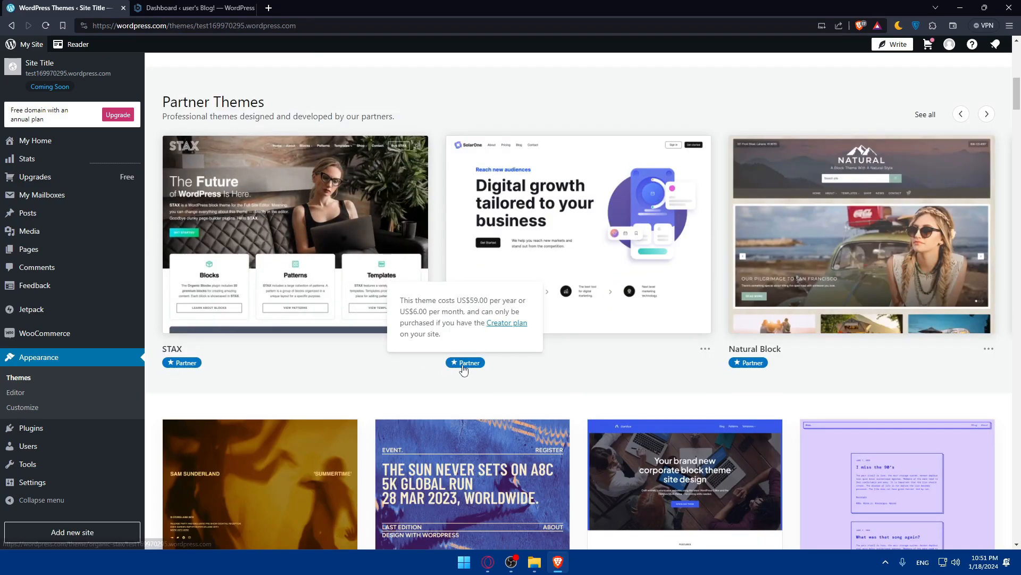
scroll(down, 3)
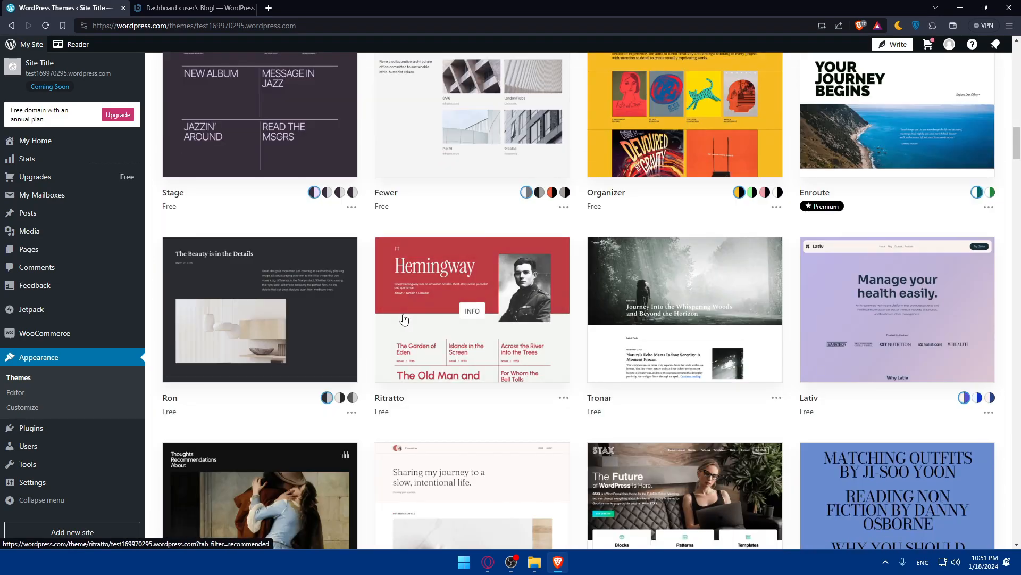
scroll(up, 3)
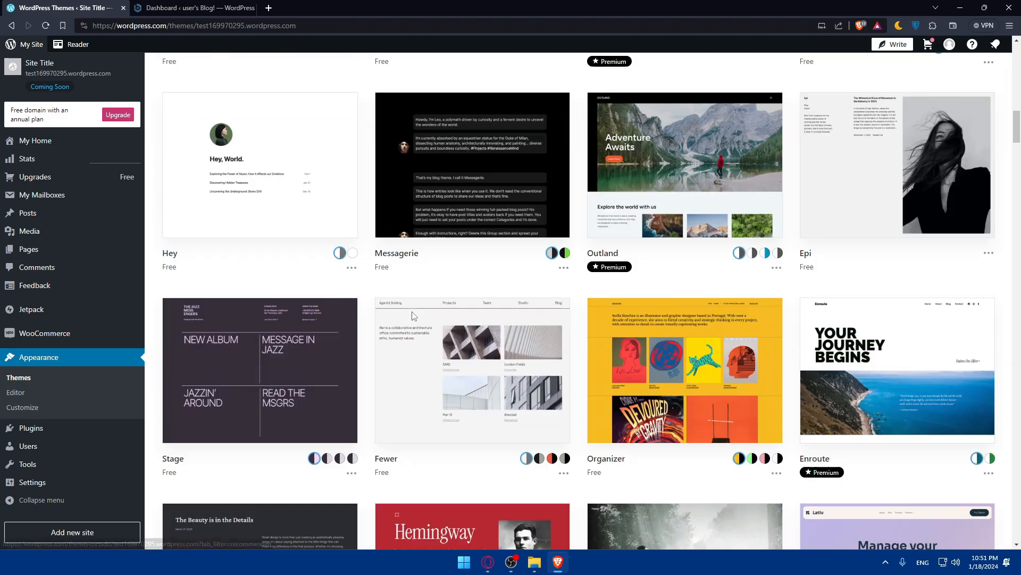
scroll(up, 3)
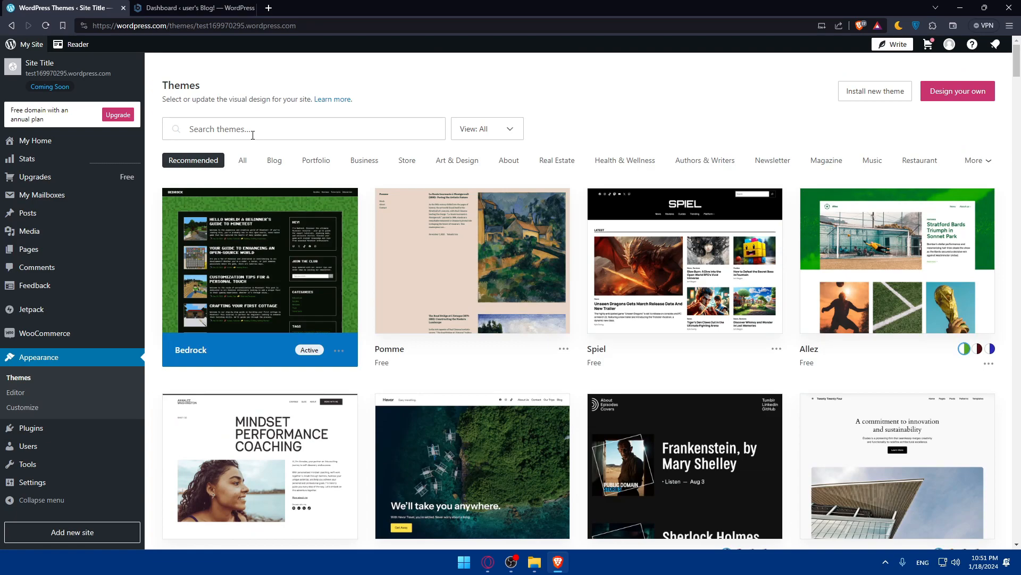
text(store)
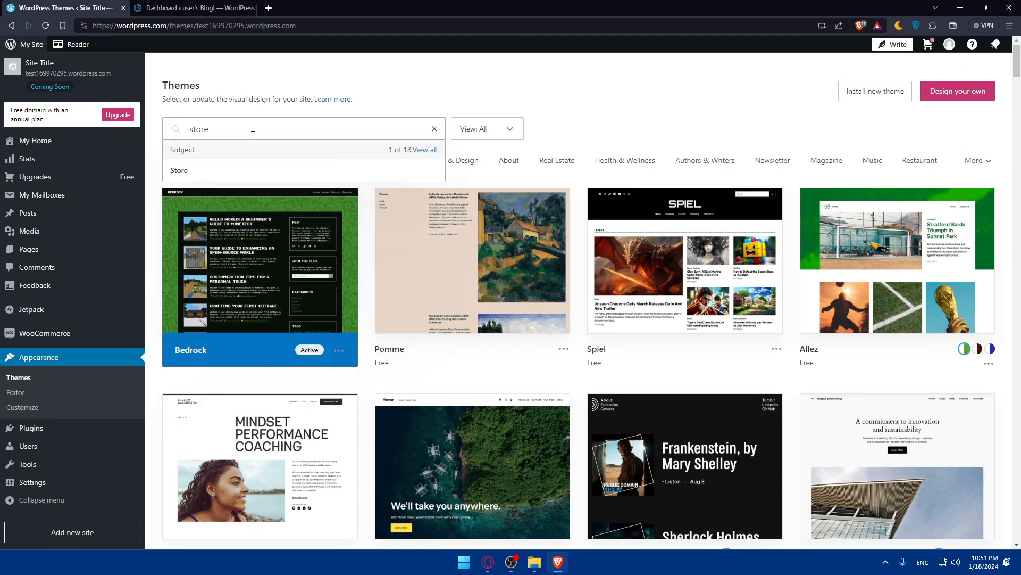
click(179, 170)
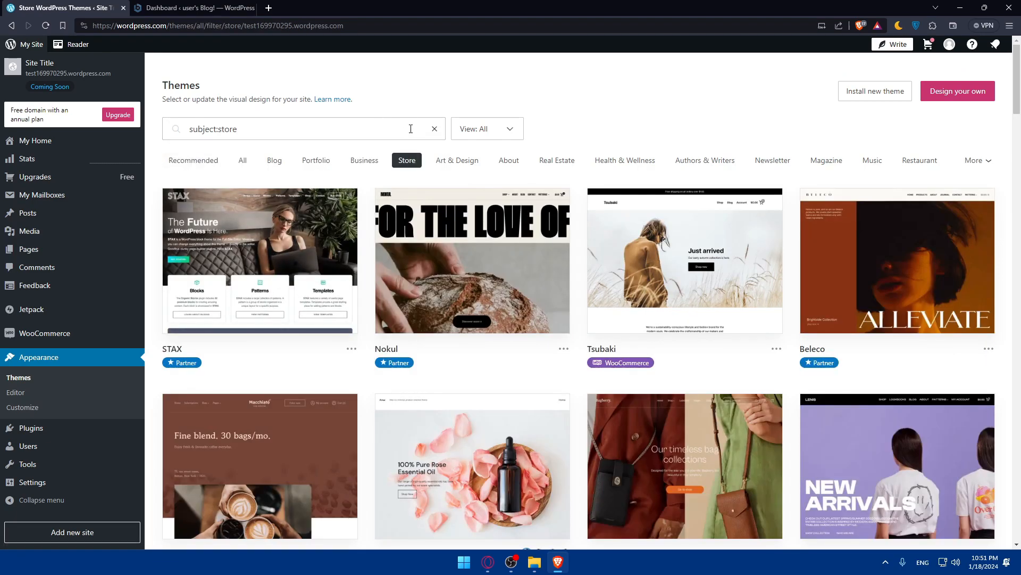
click(242, 160)
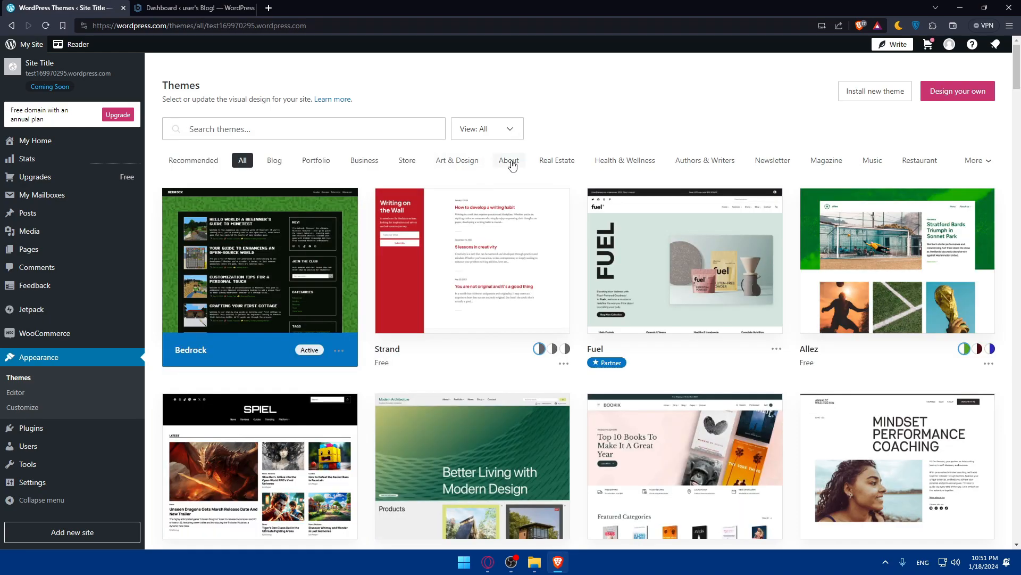
Filter by Real Estate then Health & Wellness and open the Allez theme's details.
click(624, 160)
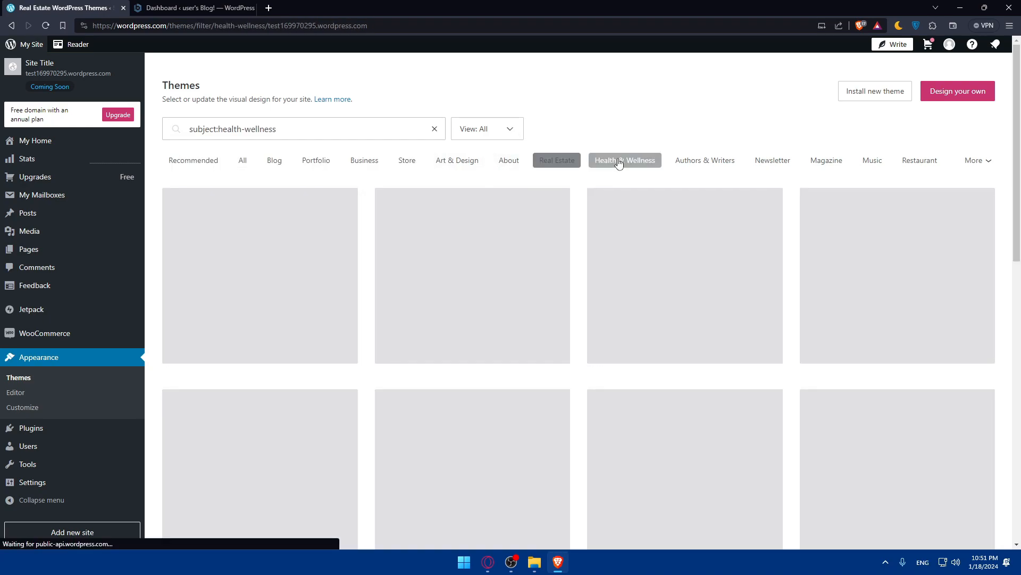
click(624, 160)
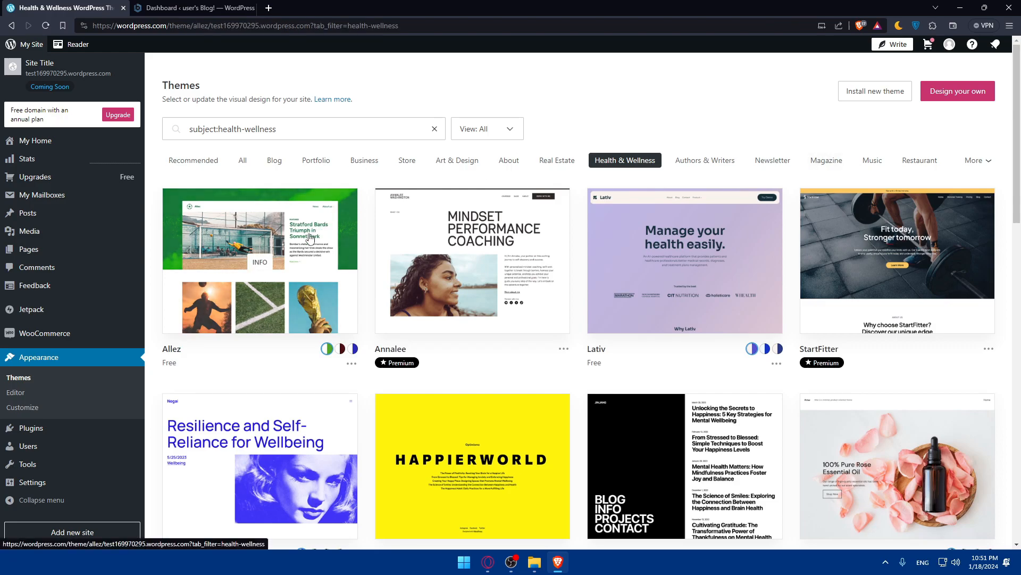
click(259, 260)
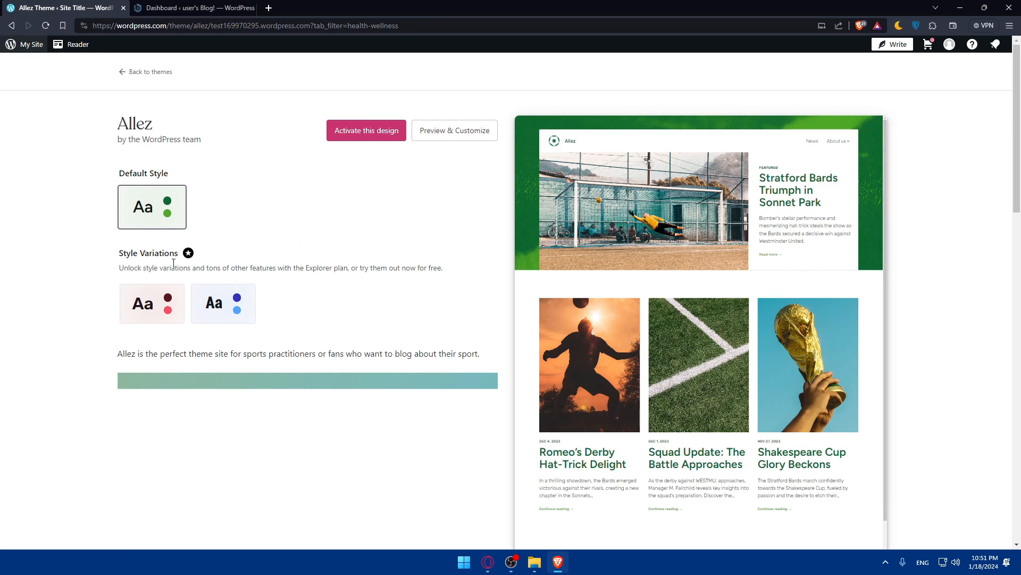
mouse_move(189, 253)
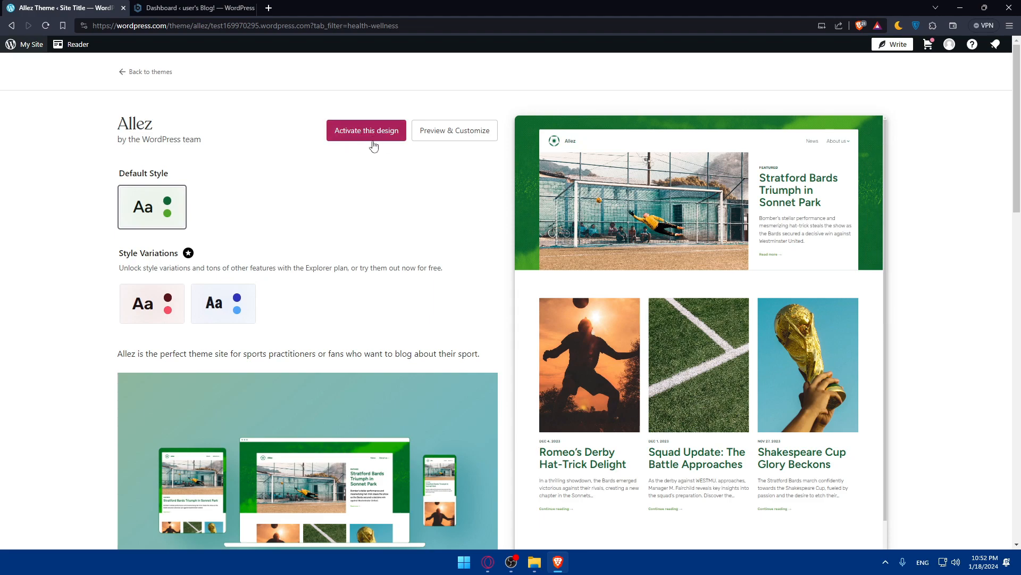
mouse_move(459, 131)
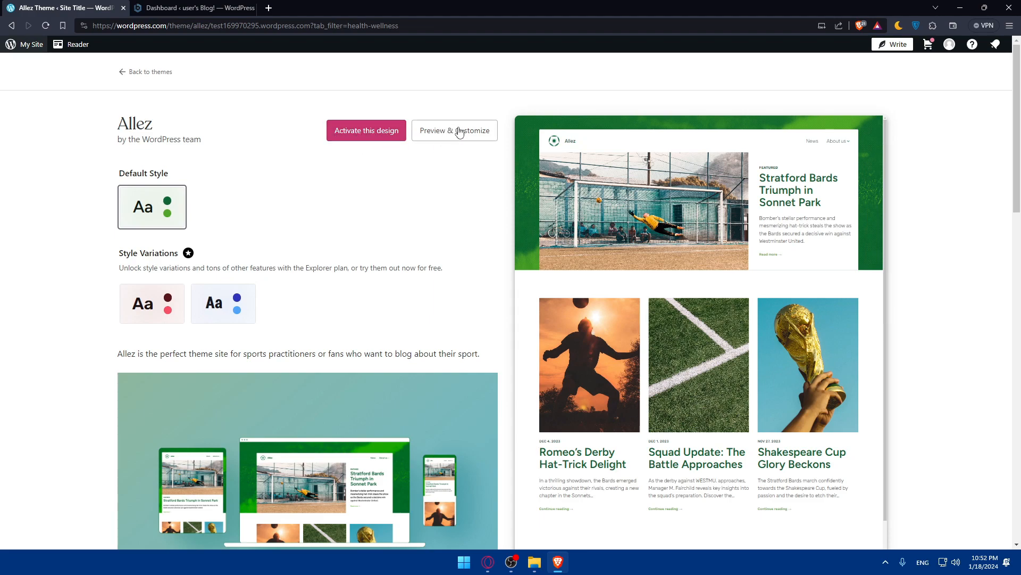
mouse_move(460, 141)
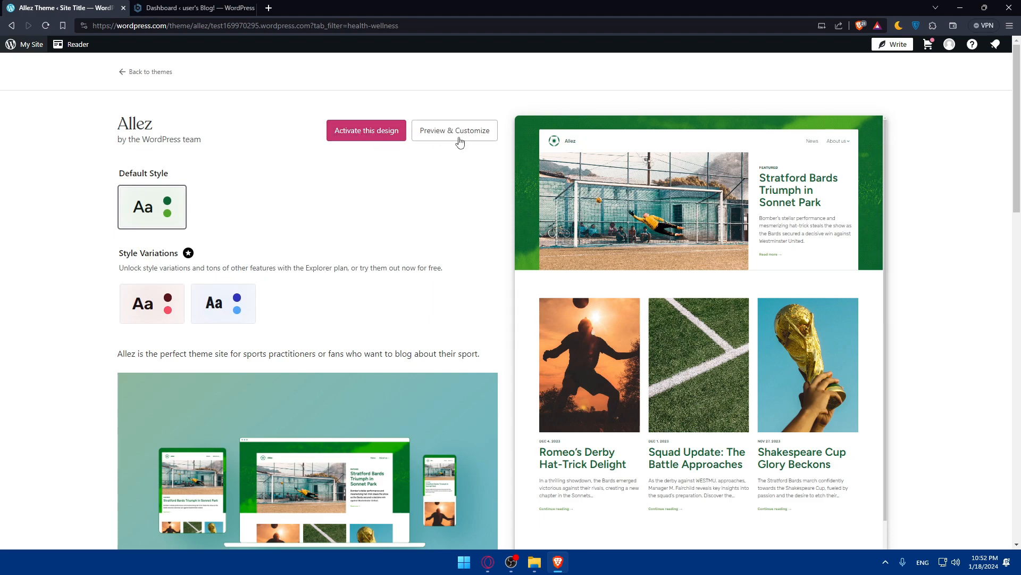
Return to the Health & Wellness list, reopen Allez and start its live Preview & Customize.
click(150, 72)
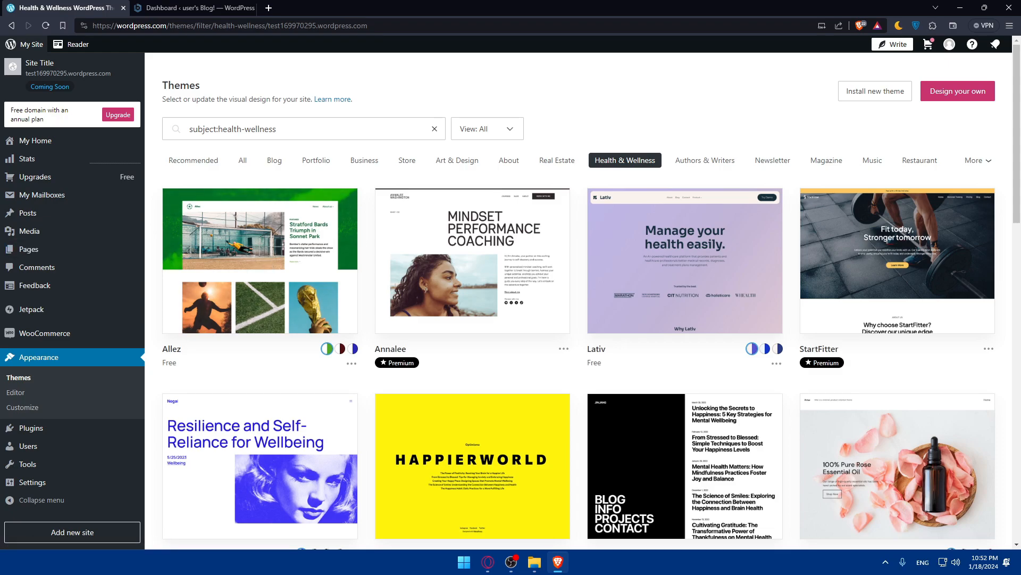
mouse_move(311, 255)
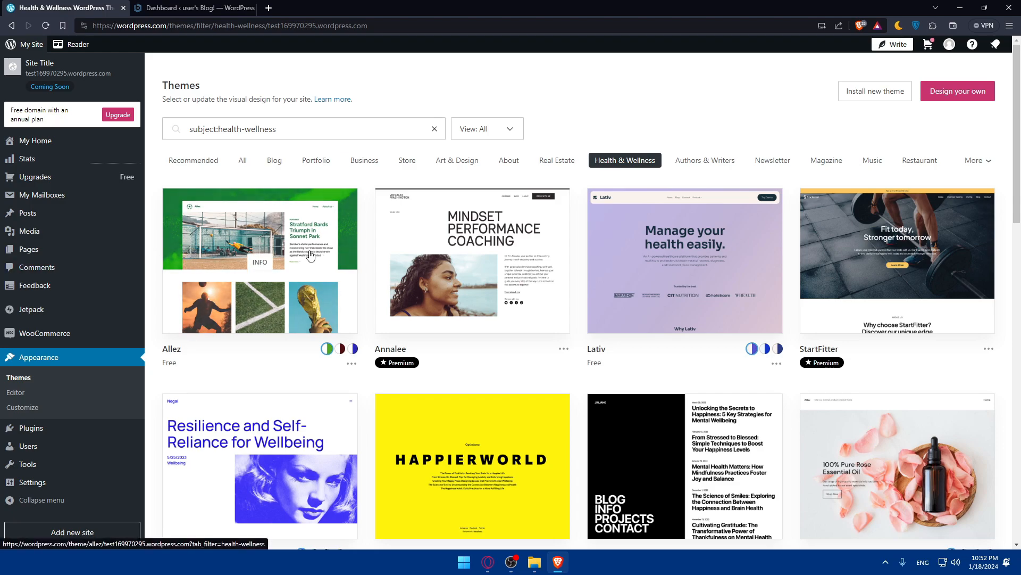
click(259, 260)
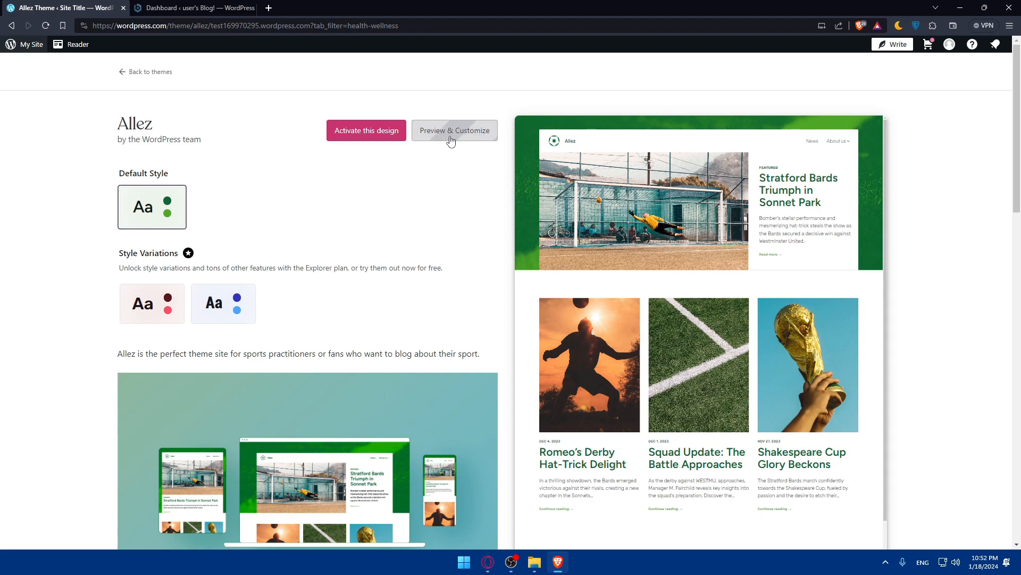
mouse_move(441, 207)
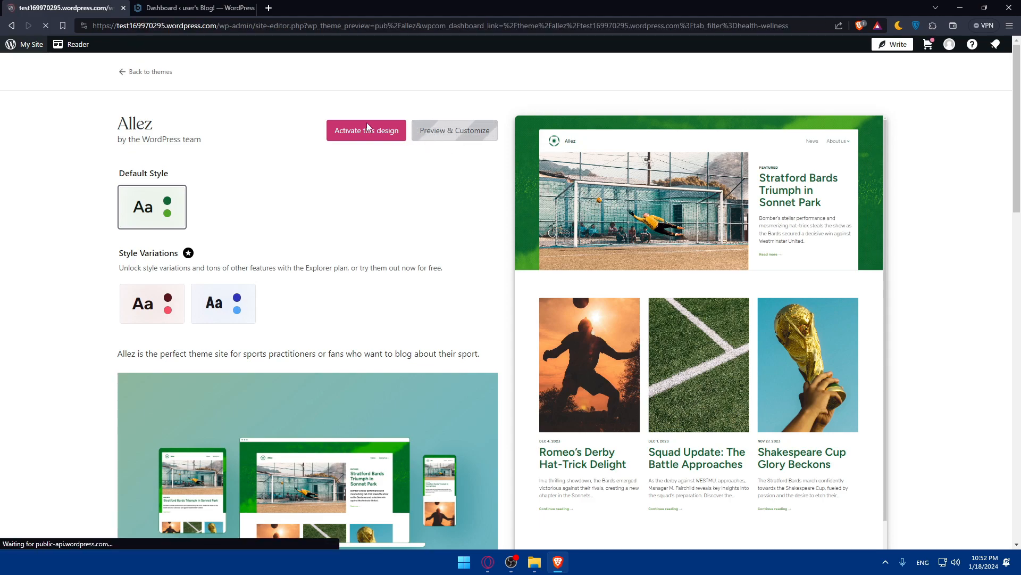
click(366, 130)
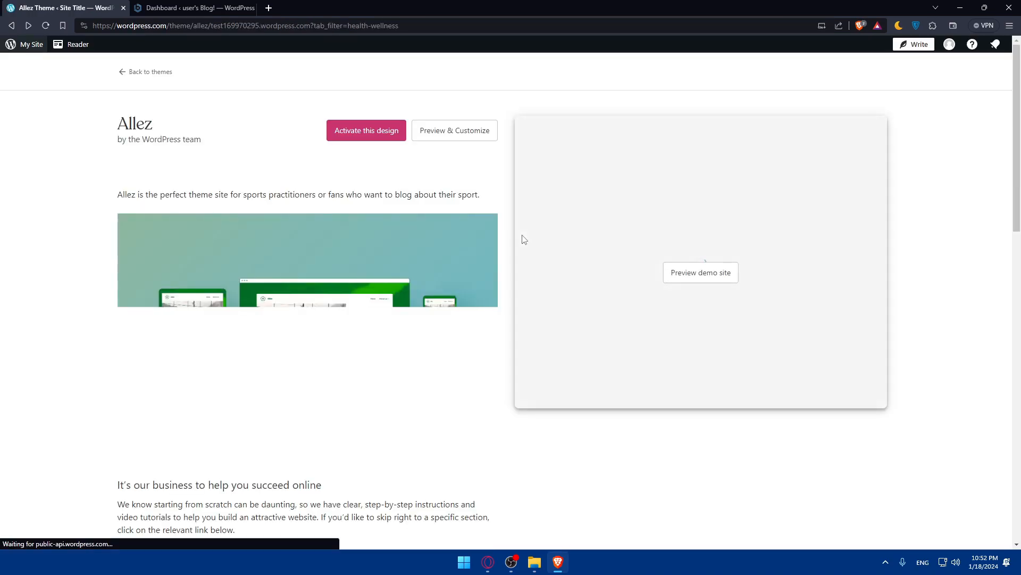
Preview the Allez front page in the site editor, select a block and choose Activate Allez.
click(454, 130)
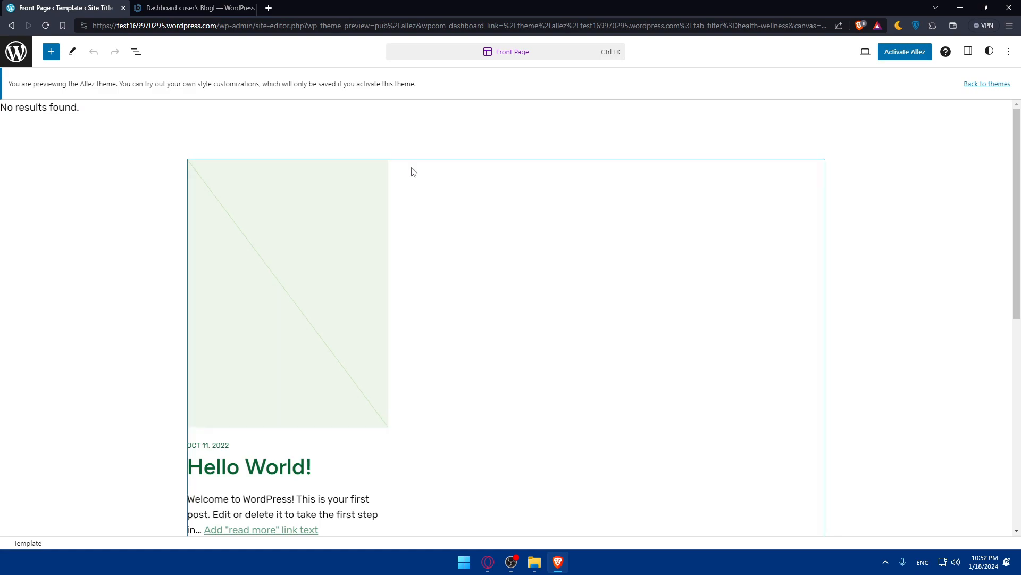
scroll(down, 3)
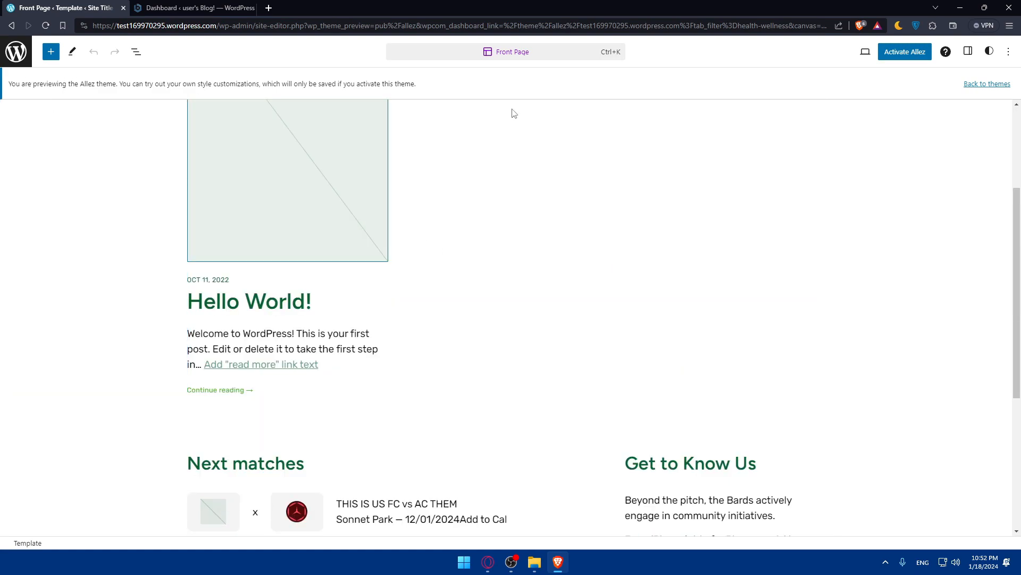
scroll(down, 3)
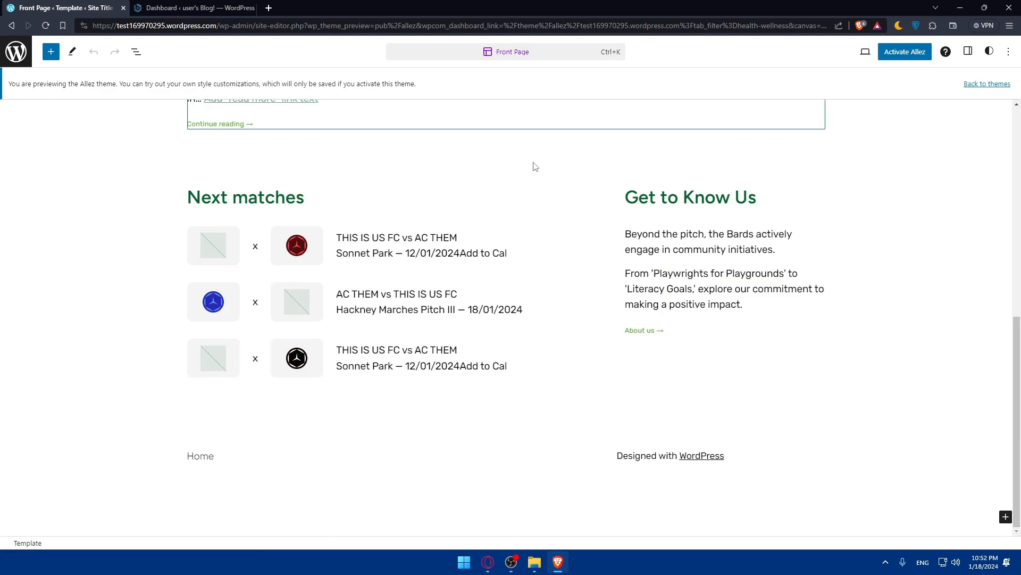
click(400, 339)
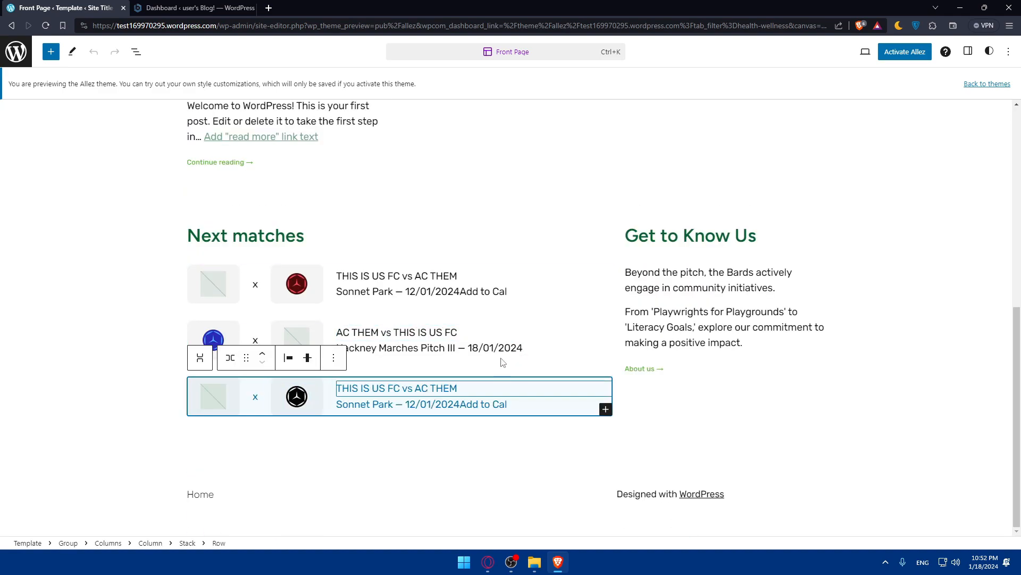
click(904, 51)
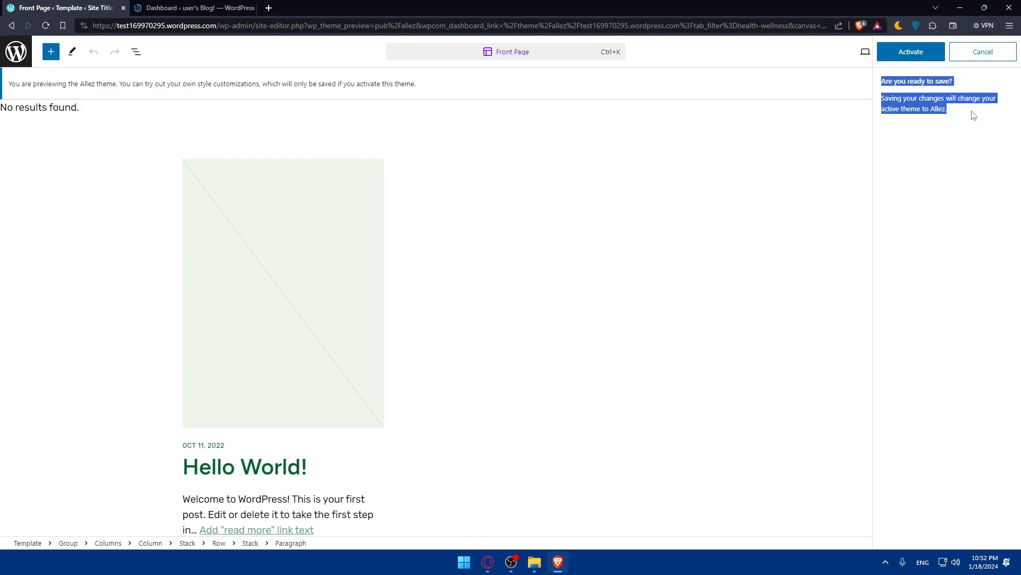
Confirm Allez as the active theme, let it save, and show the editor's Design sidebar.
click(910, 52)
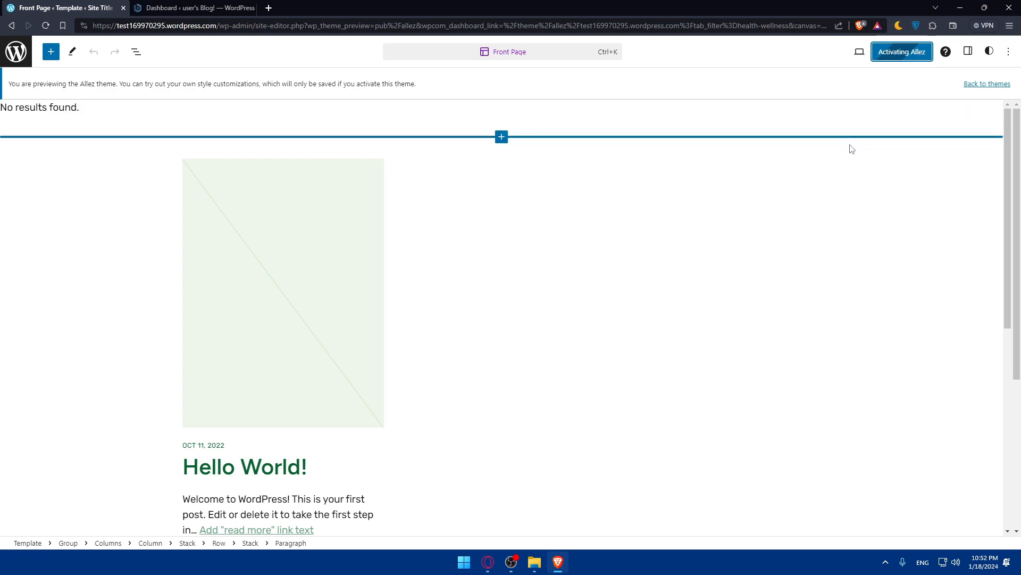
click(901, 51)
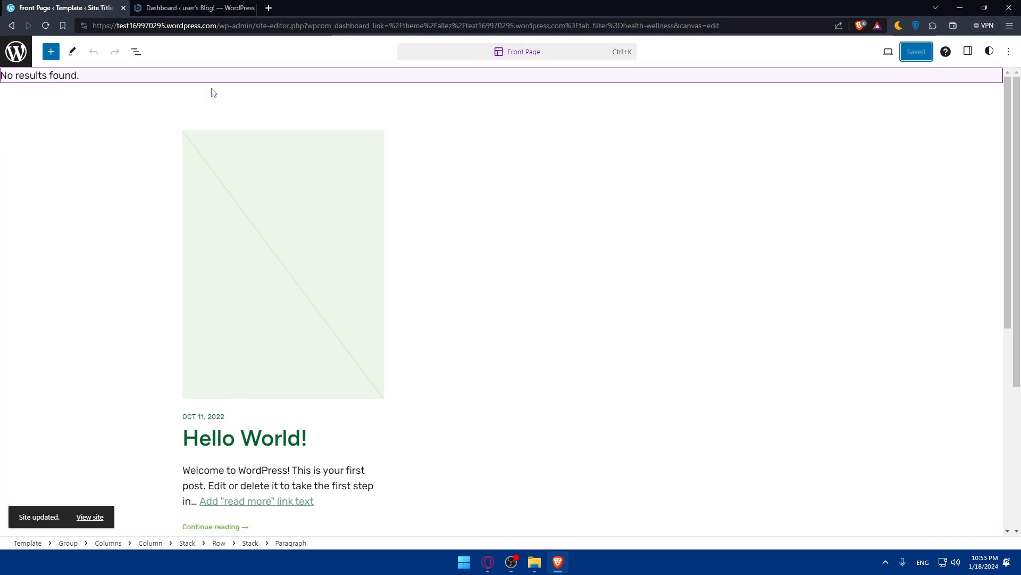
mouse_move(16, 52)
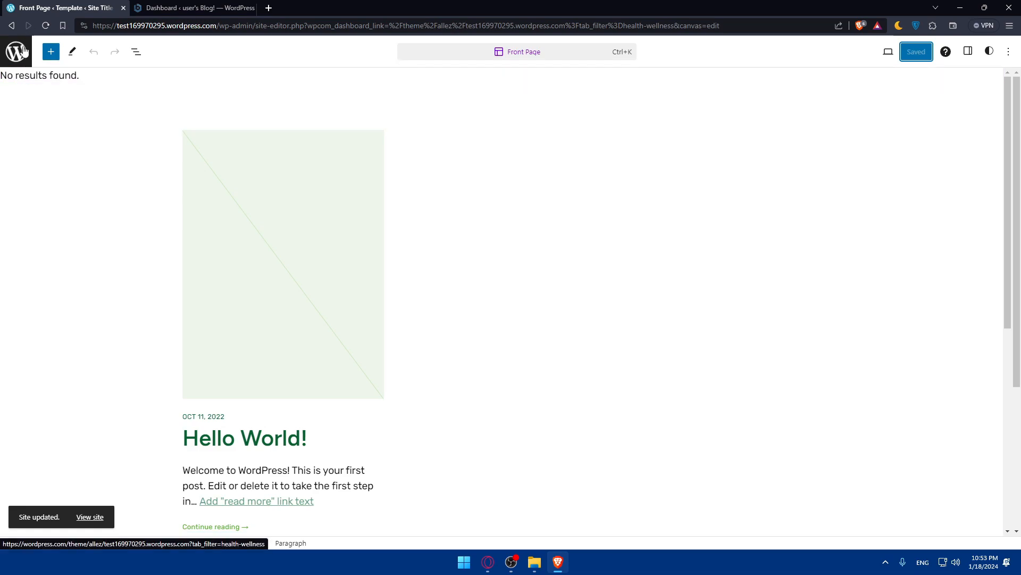
click(17, 52)
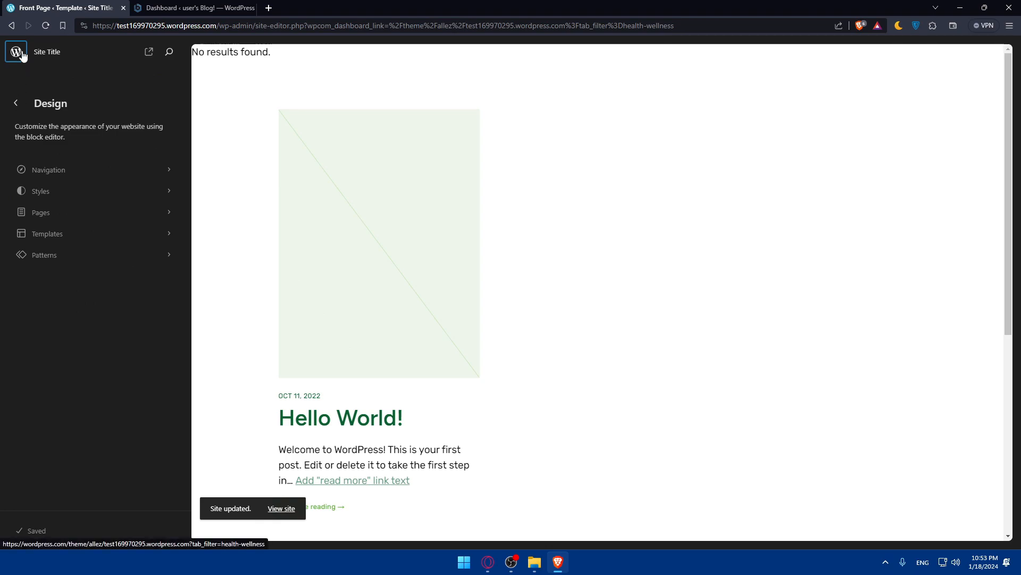
Exit the editor to the Allez page and go back to the theme list with Allez active.
click(281, 511)
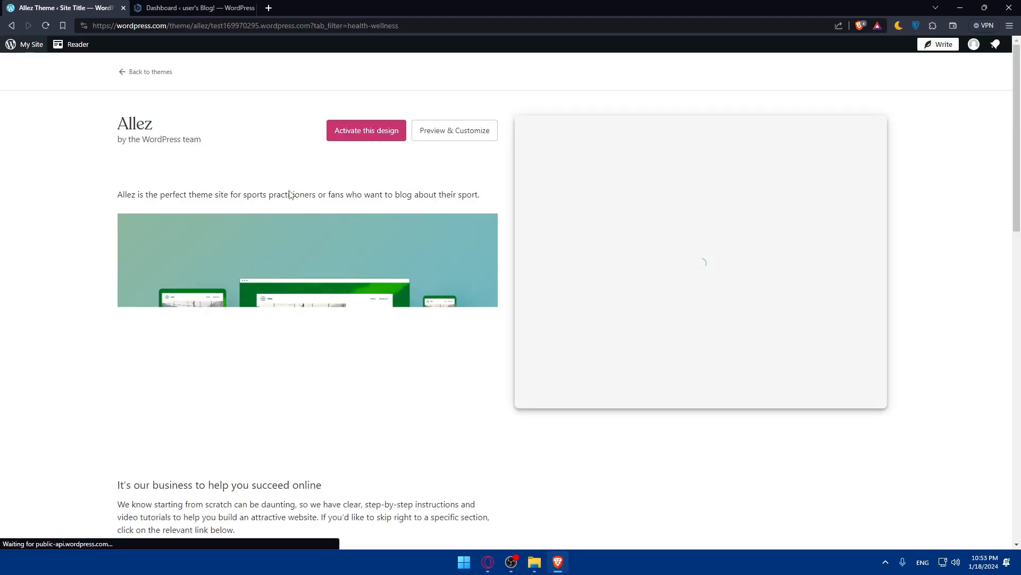
click(366, 130)
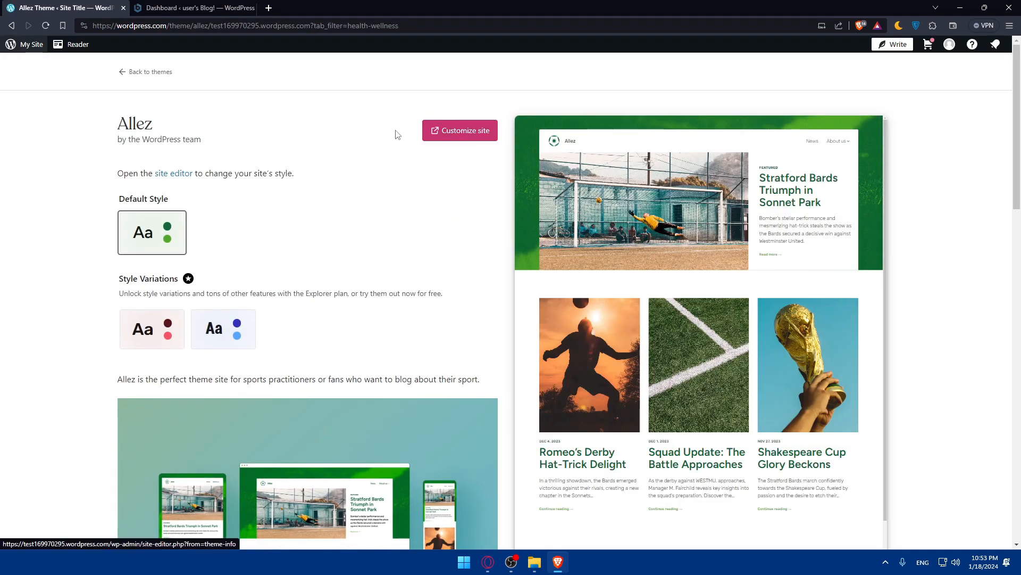
mouse_move(460, 130)
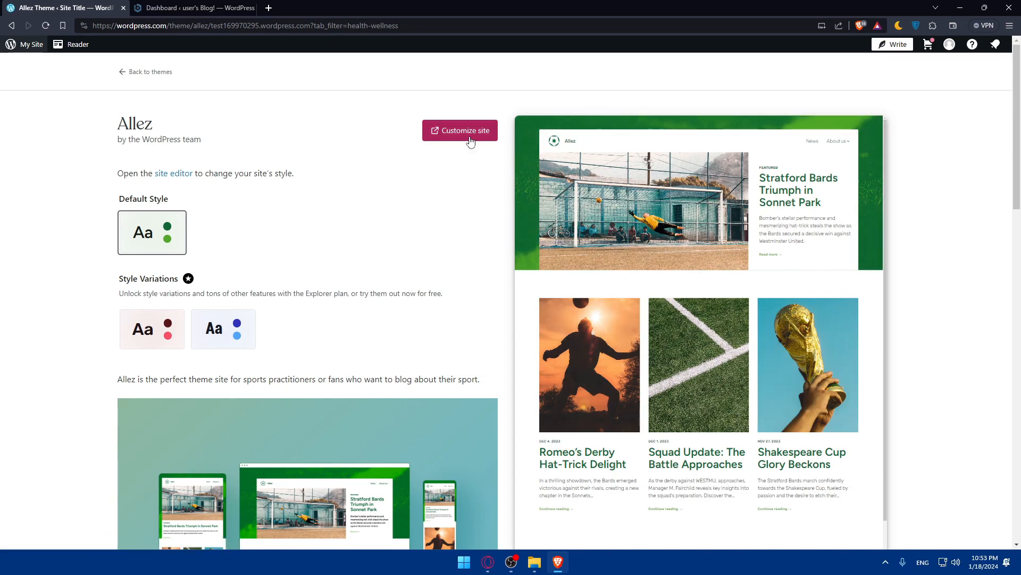
click(150, 72)
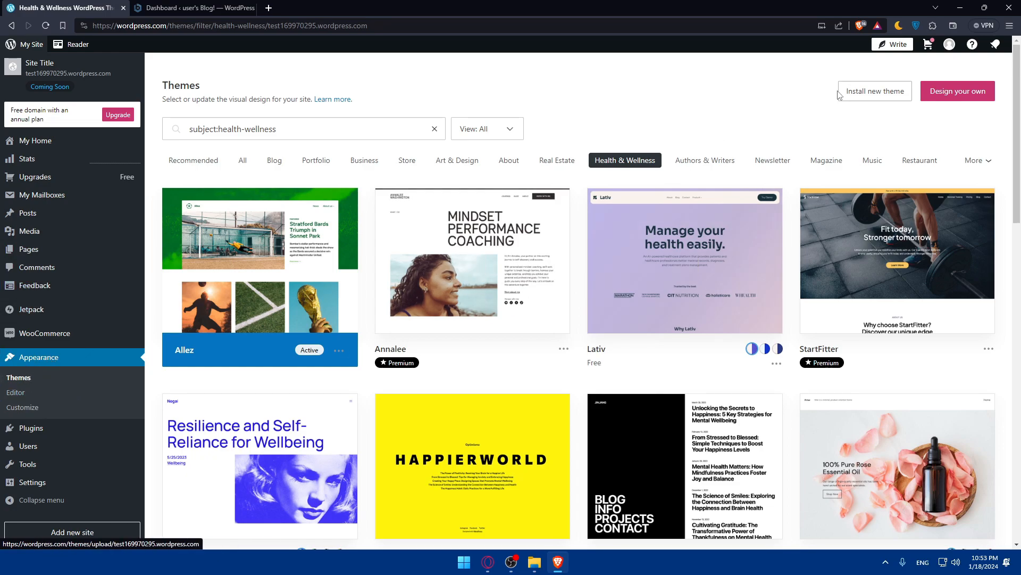
Start adding a new theme, view the Header pattern choices, then leave back to Themes.
click(957, 91)
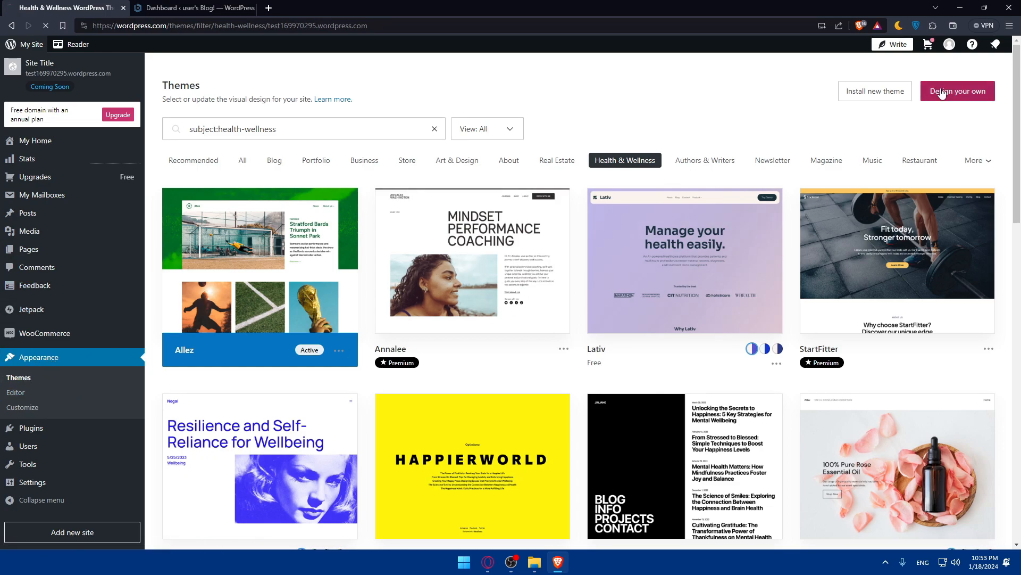
click(957, 90)
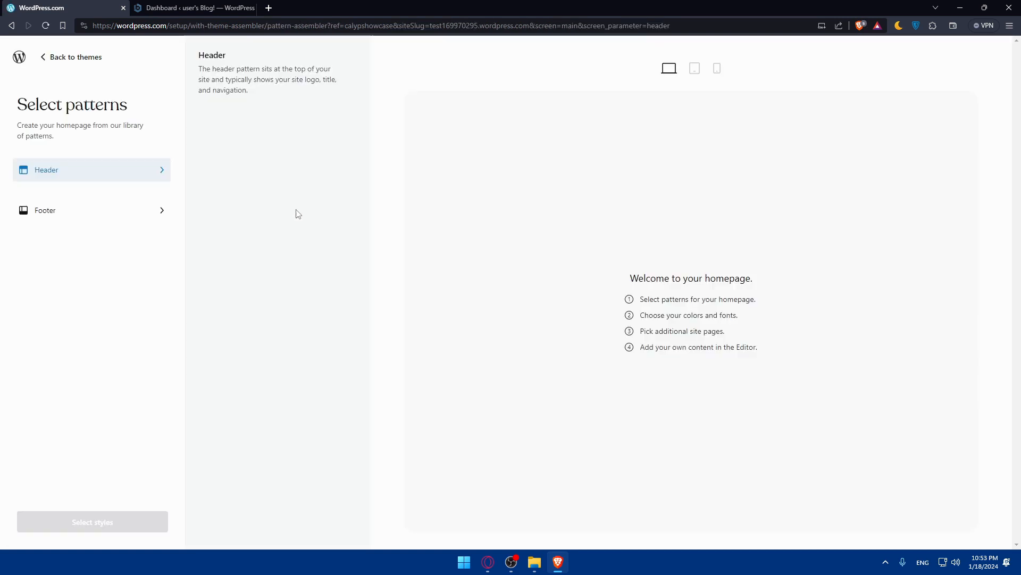
click(91, 170)
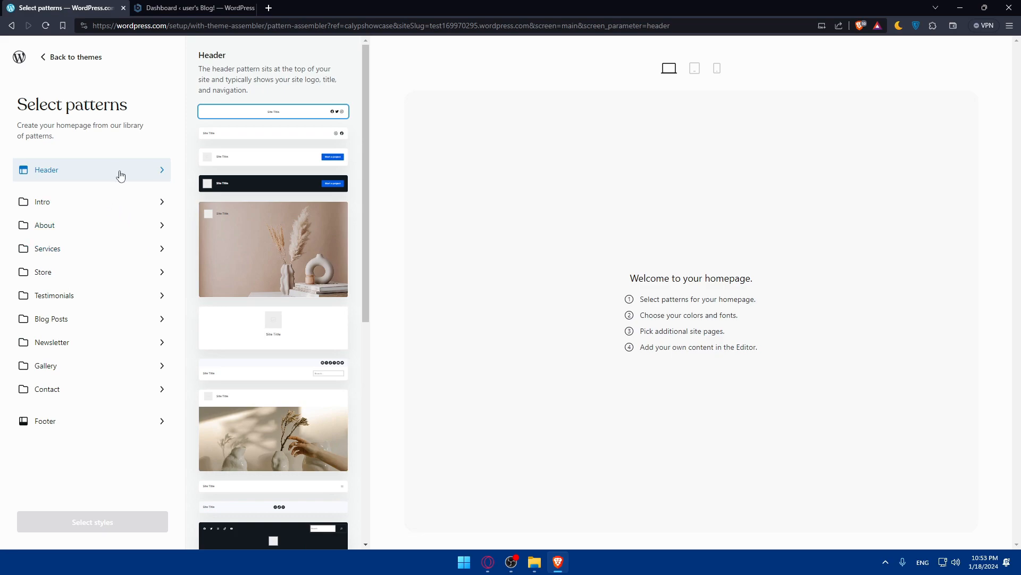
mouse_move(16, 45)
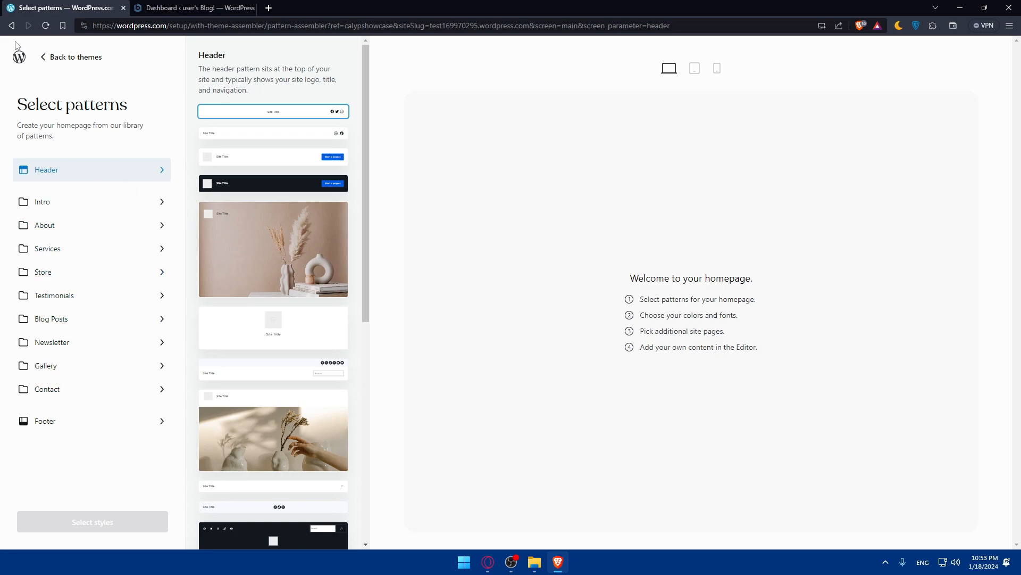
click(70, 56)
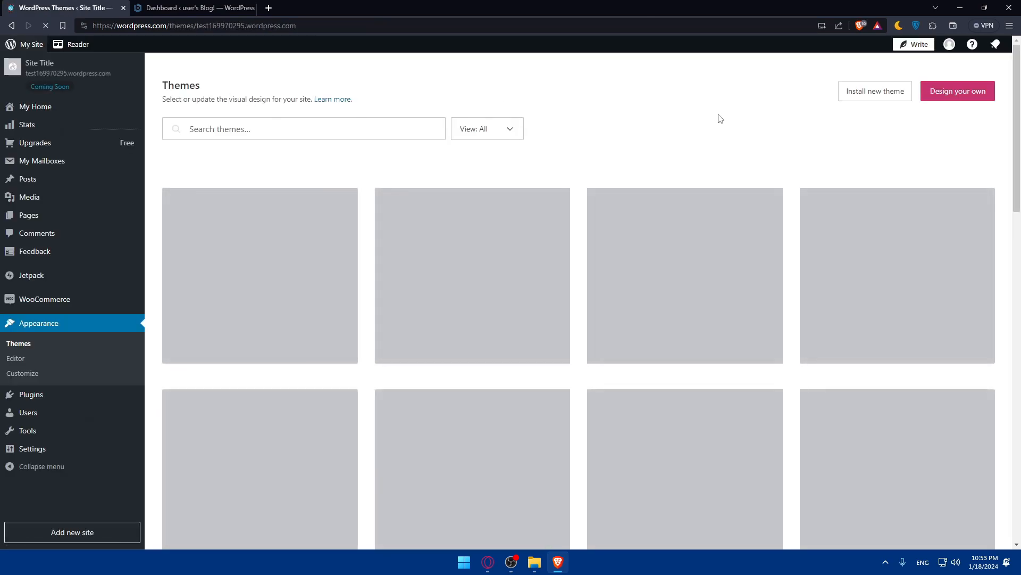
Find that Install new theme needs the Creator plan, then open Appearance > Themes on the localhost dashboard.
click(874, 90)
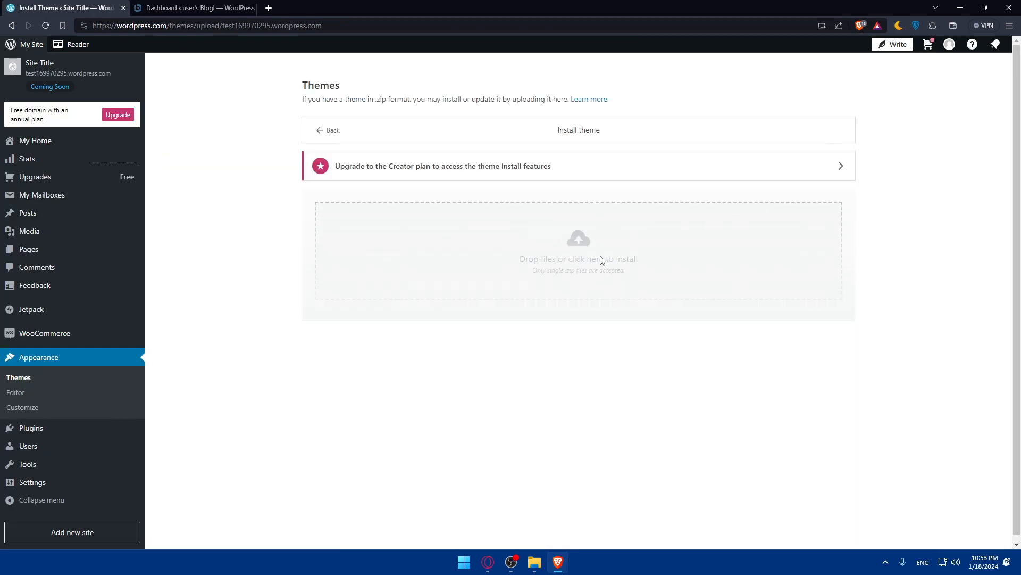
mouse_move(564, 269)
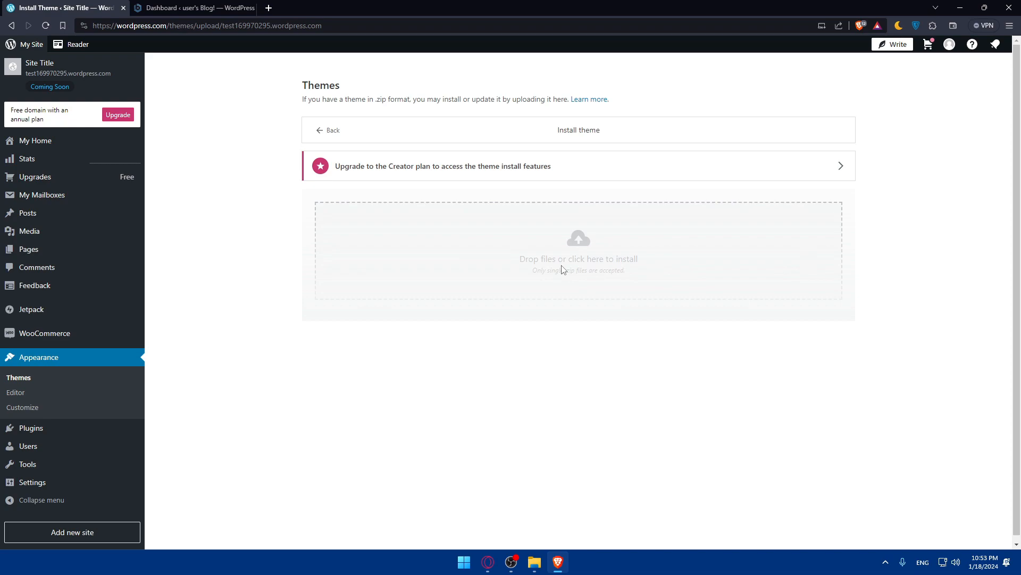
mouse_move(539, 282)
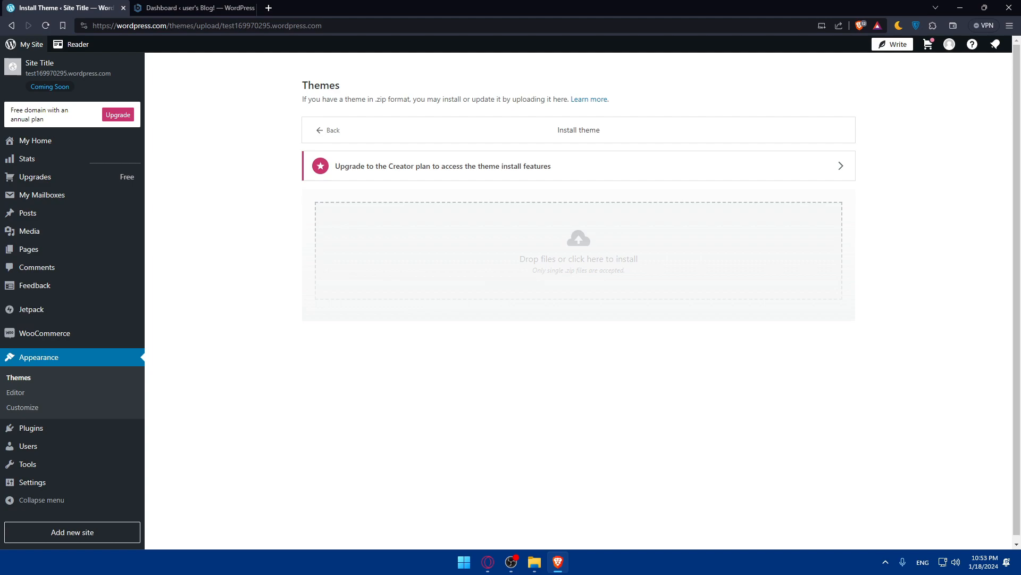
mouse_move(493, 276)
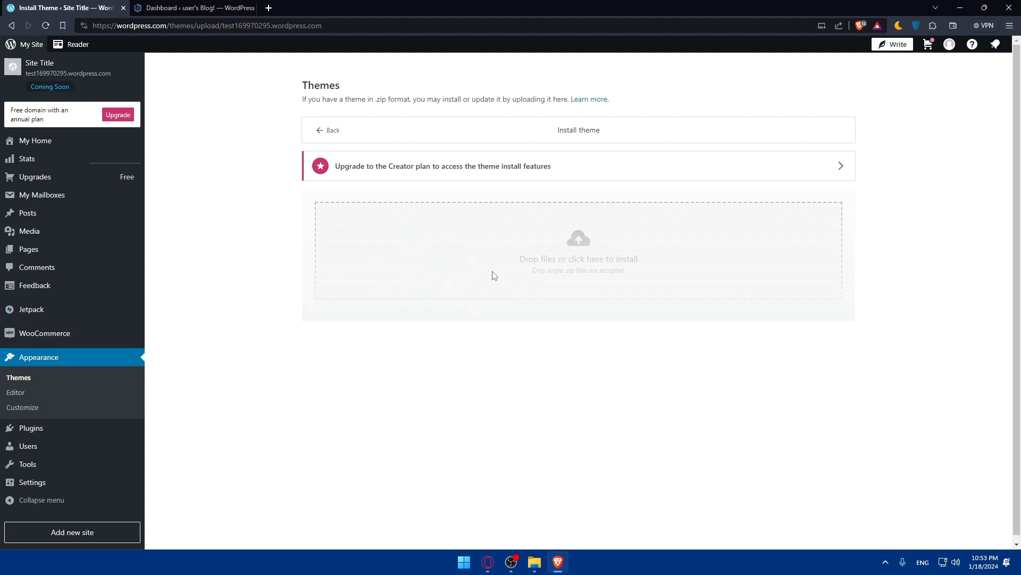
mouse_move(476, 254)
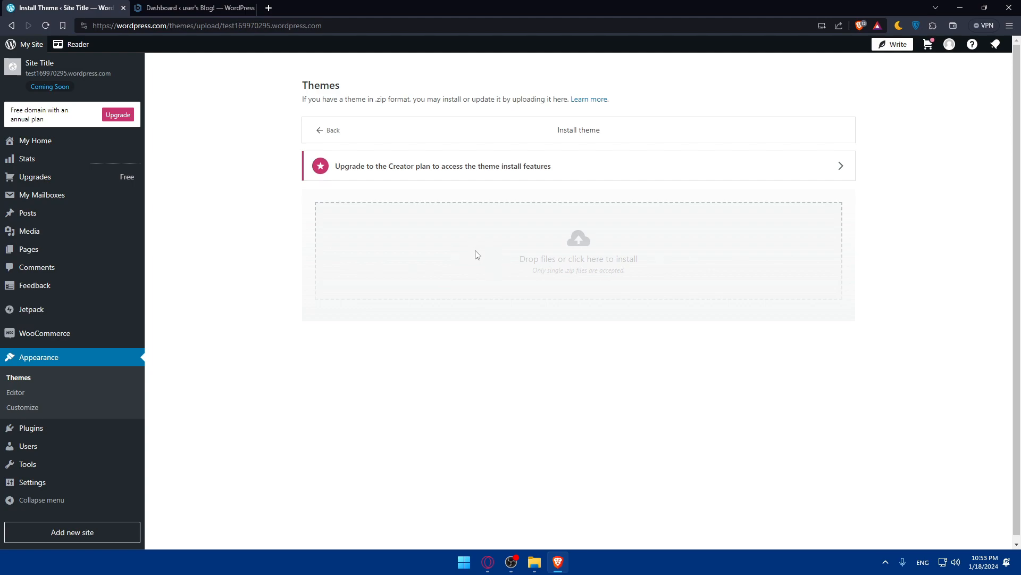
mouse_move(519, 257)
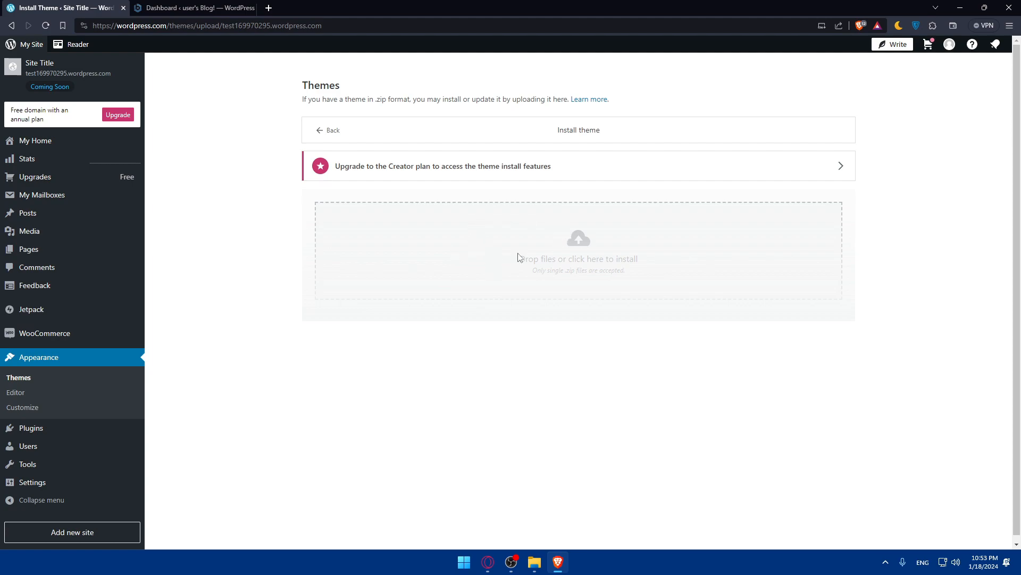
mouse_move(557, 201)
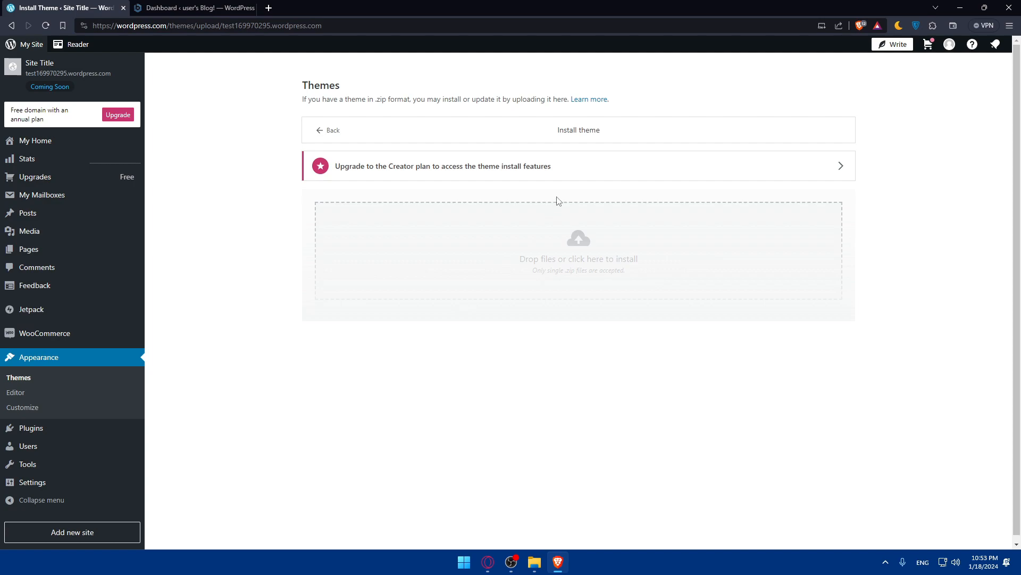
mouse_move(380, 169)
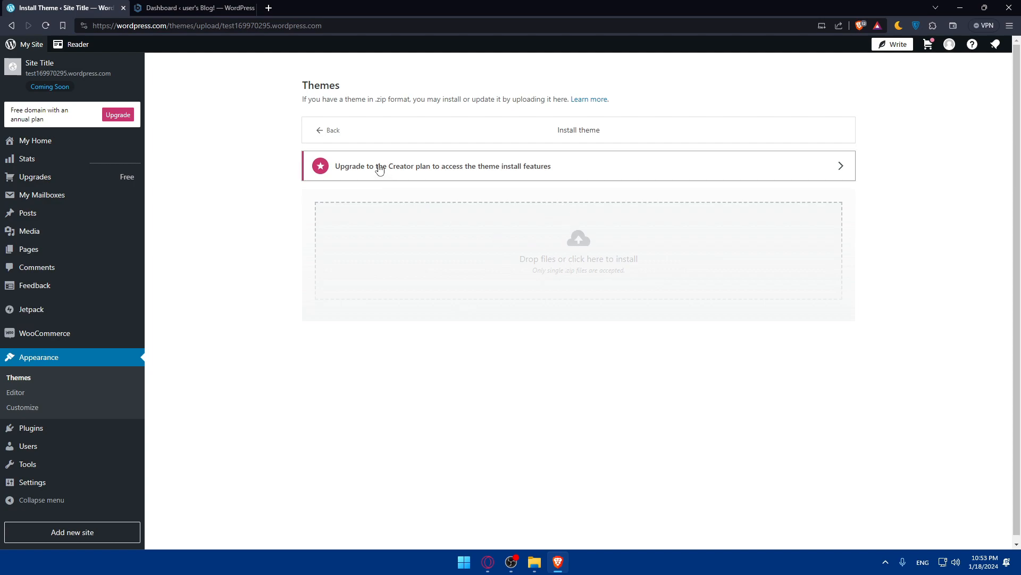
mouse_move(382, 171)
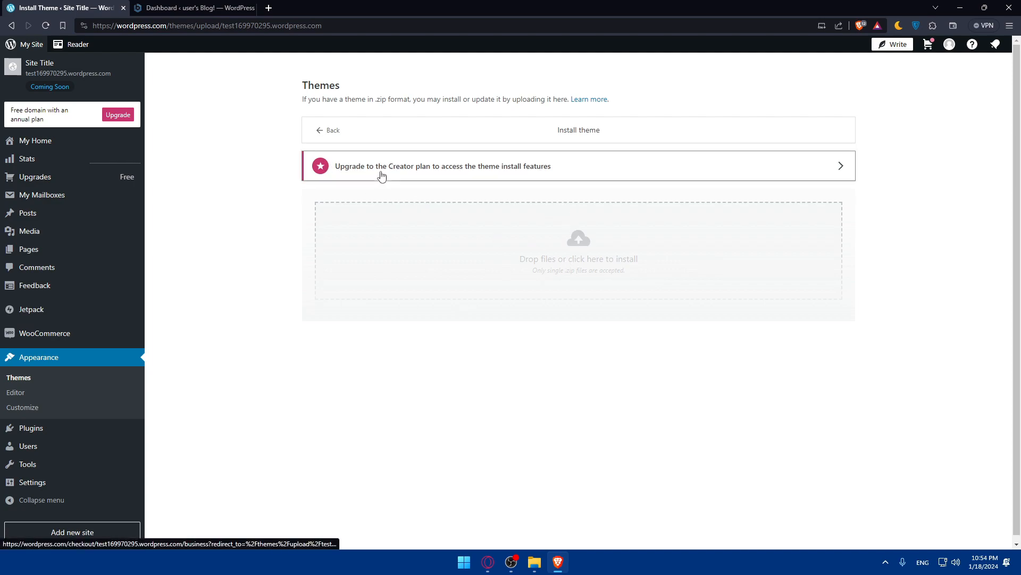
mouse_move(452, 248)
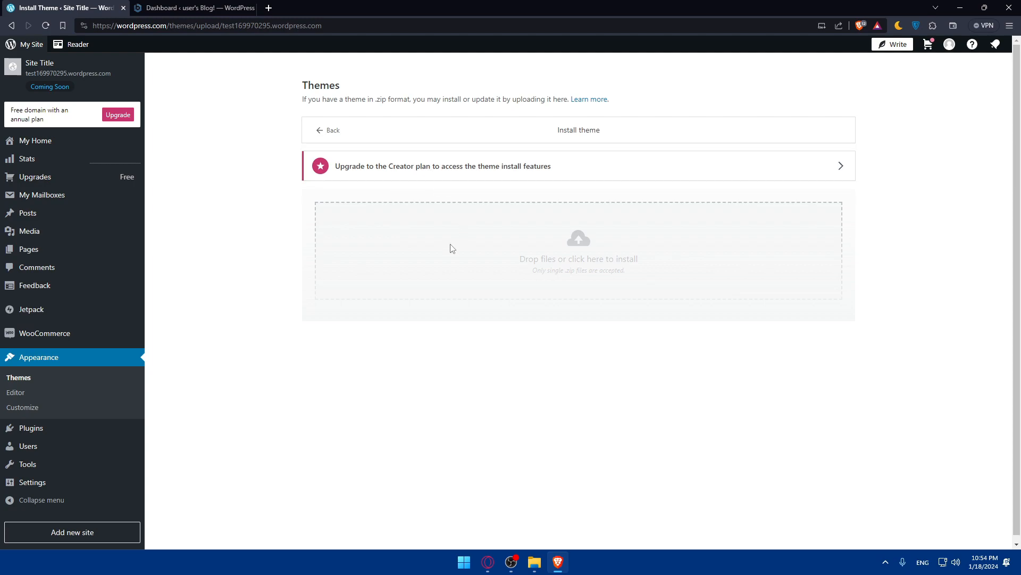
mouse_move(447, 249)
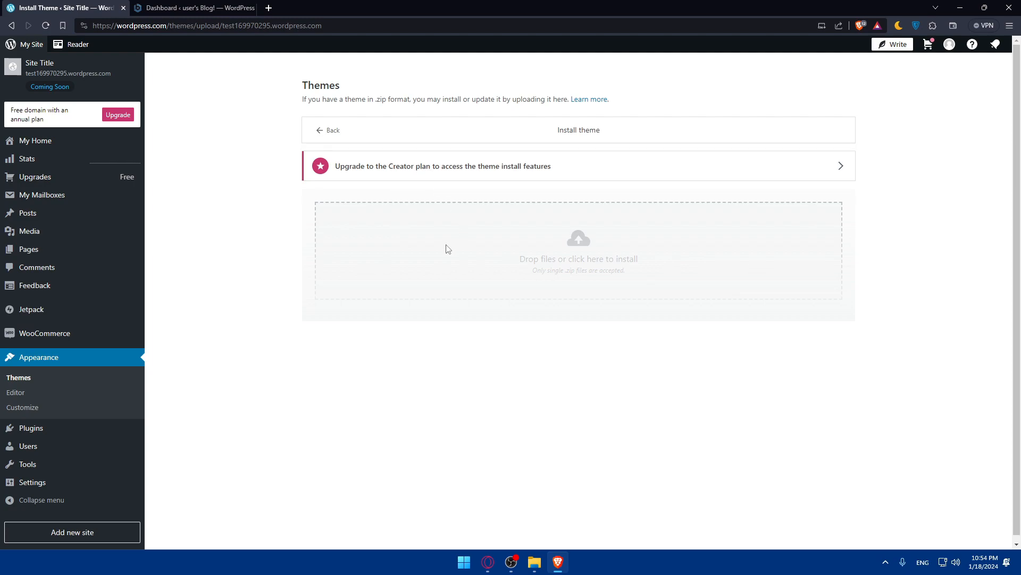
mouse_move(382, 218)
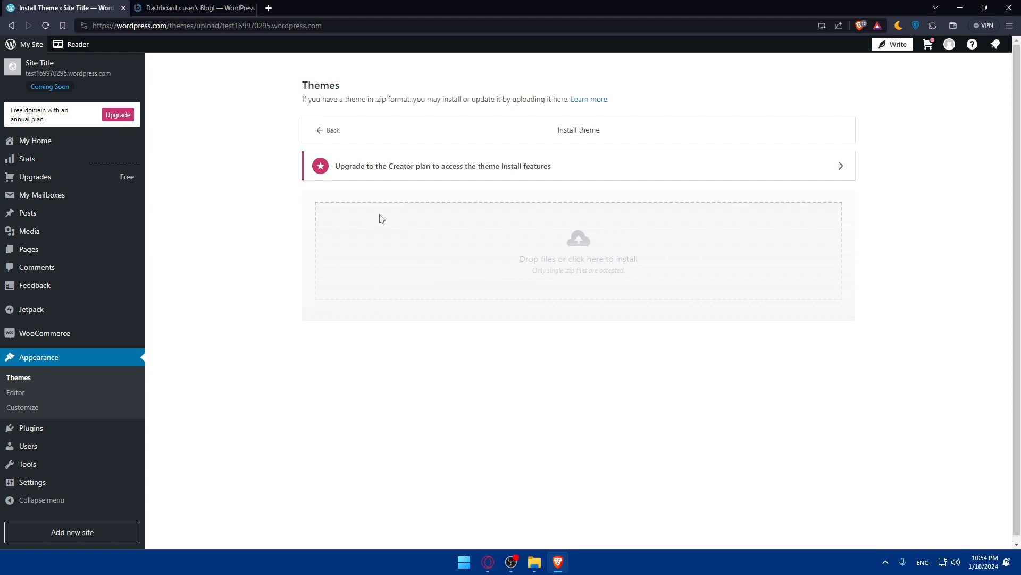
click(189, 8)
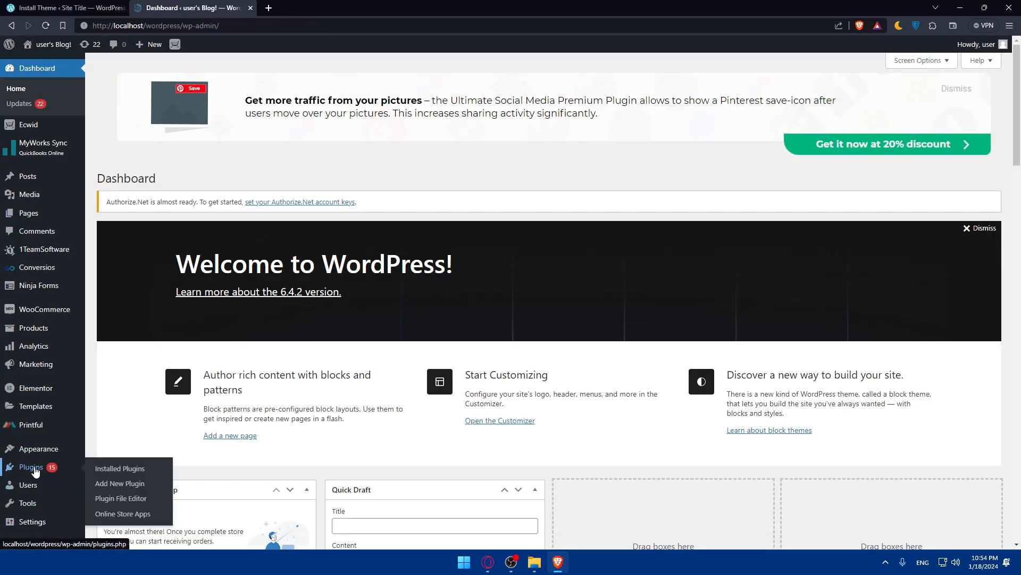
click(35, 447)
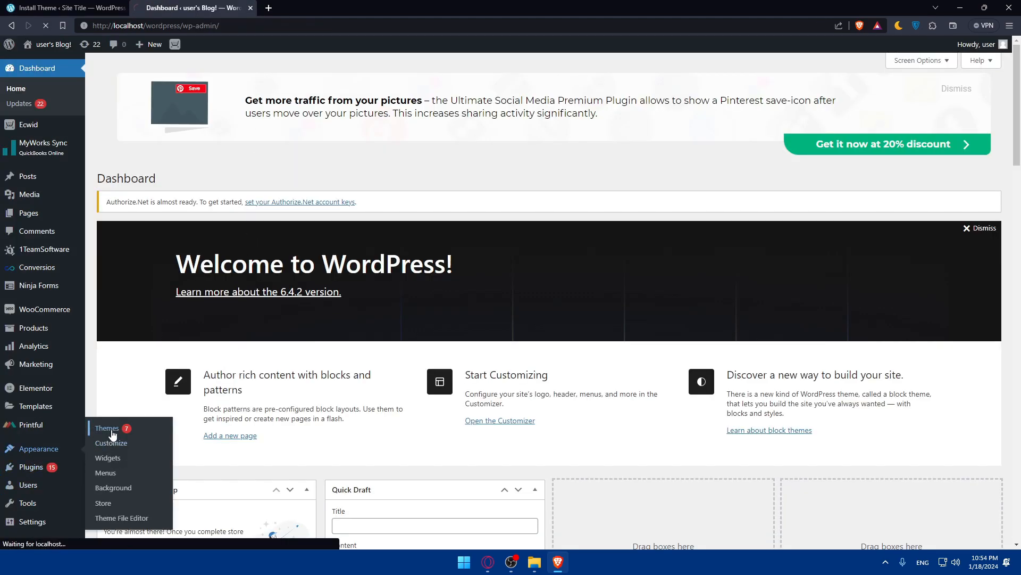
Reach Add Themes and reveal the Upload Theme zip form with no file chosen.
click(107, 430)
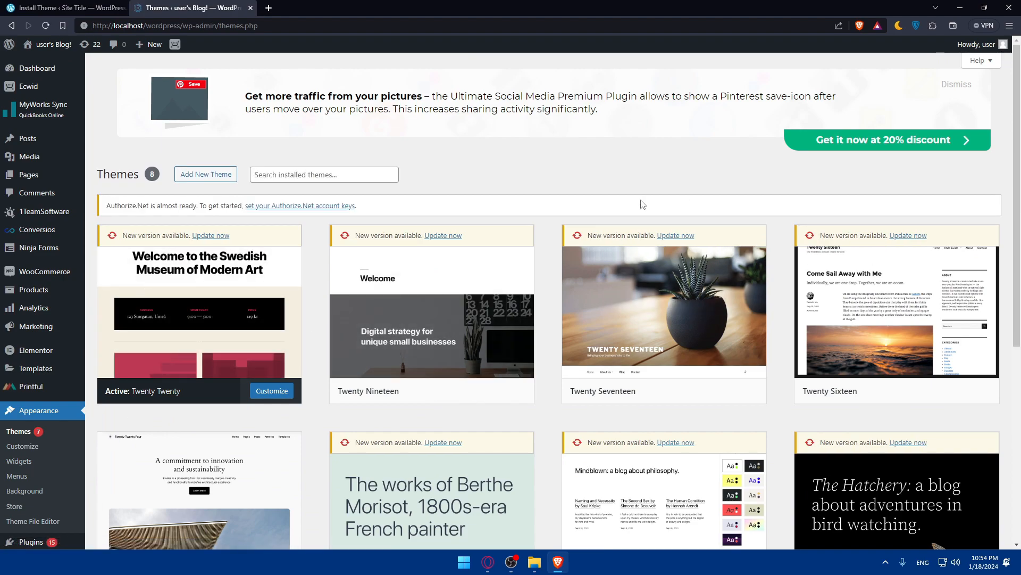
mouse_move(206, 174)
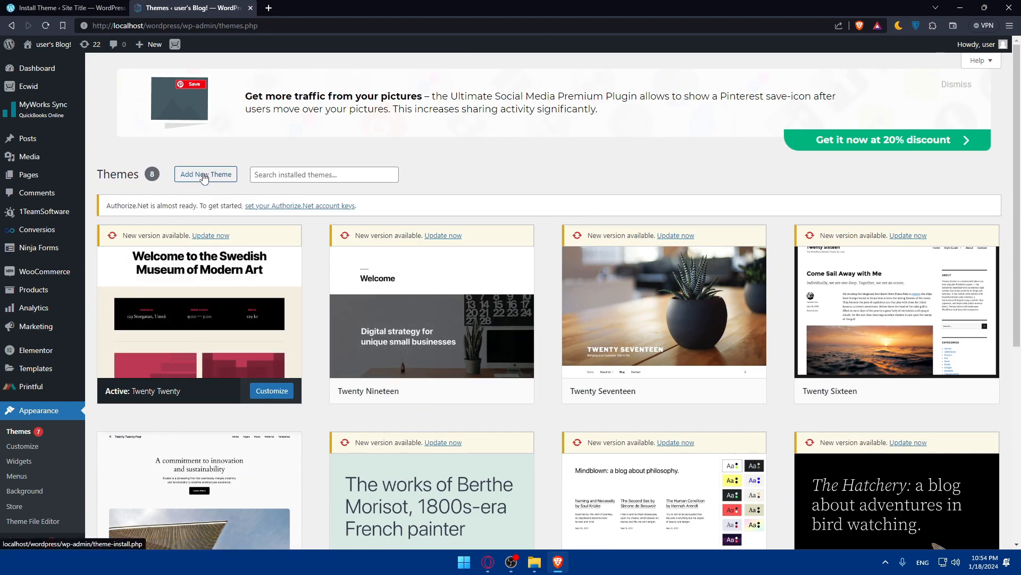
click(205, 174)
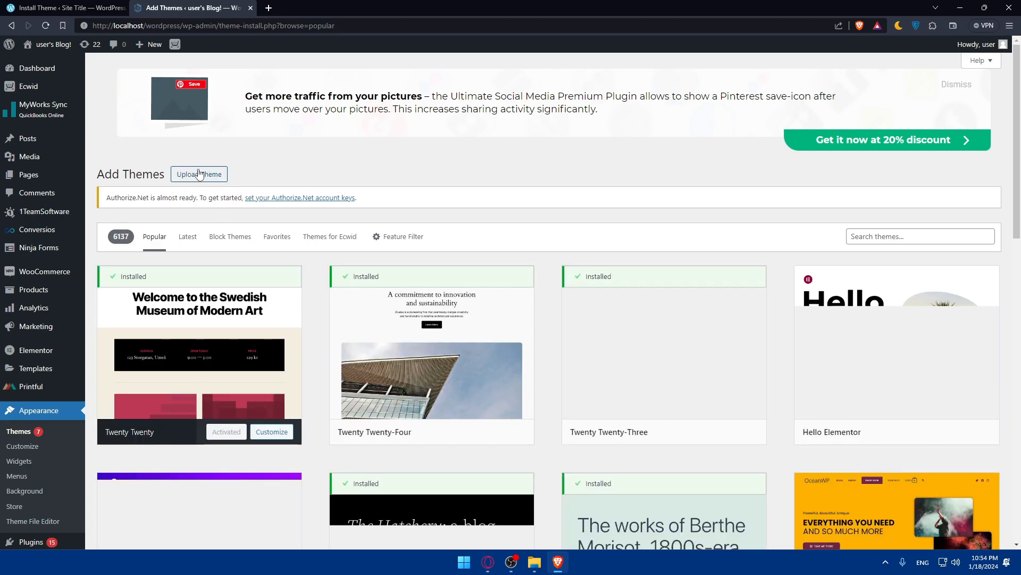
click(199, 174)
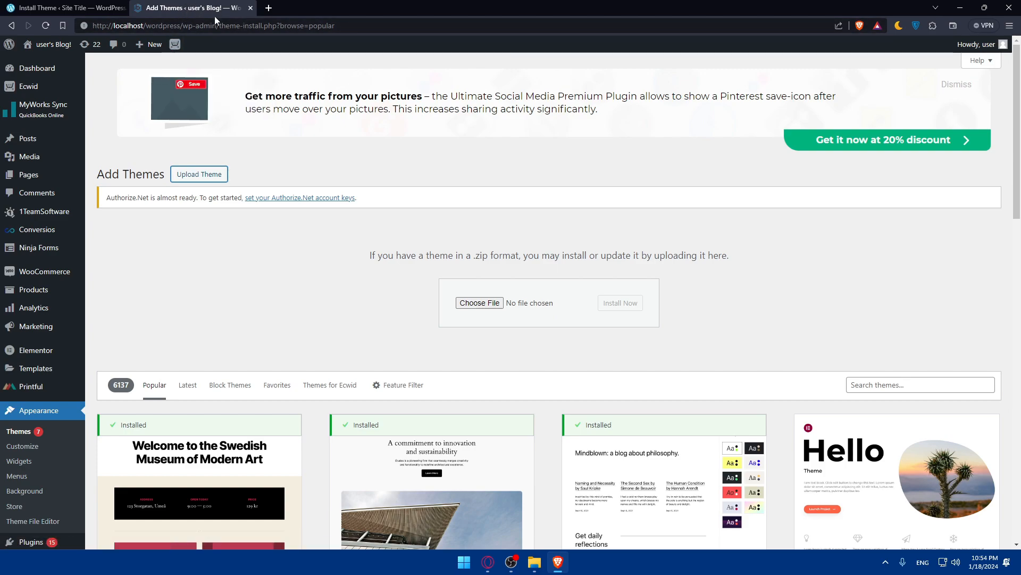
mouse_move(178, 107)
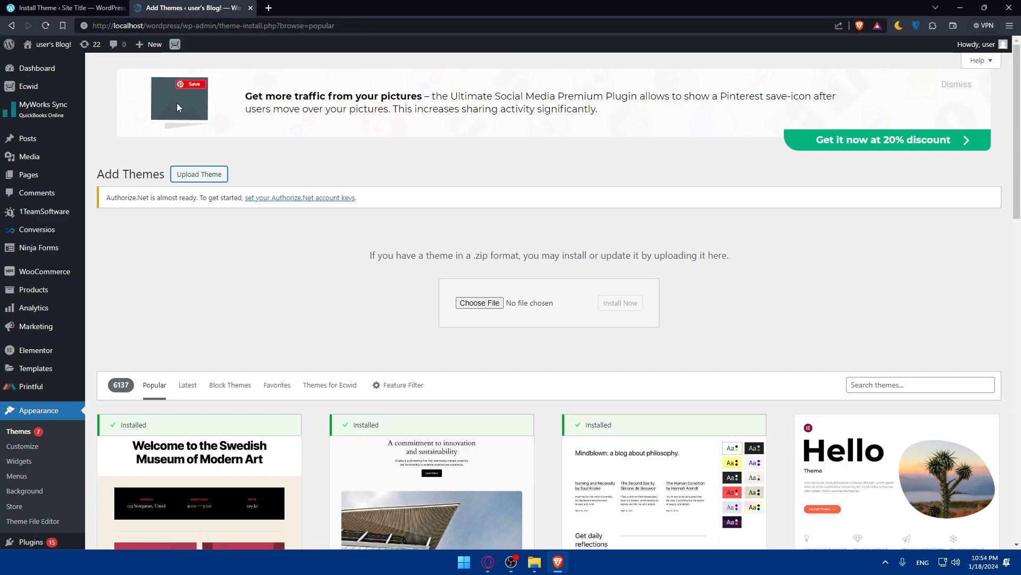
mouse_move(383, 273)
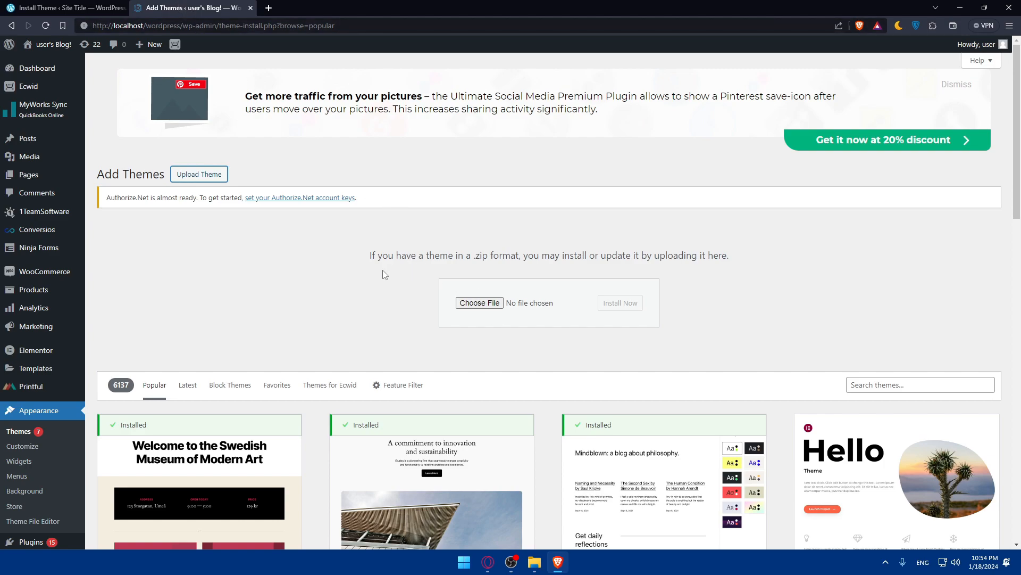
mouse_move(473, 270)
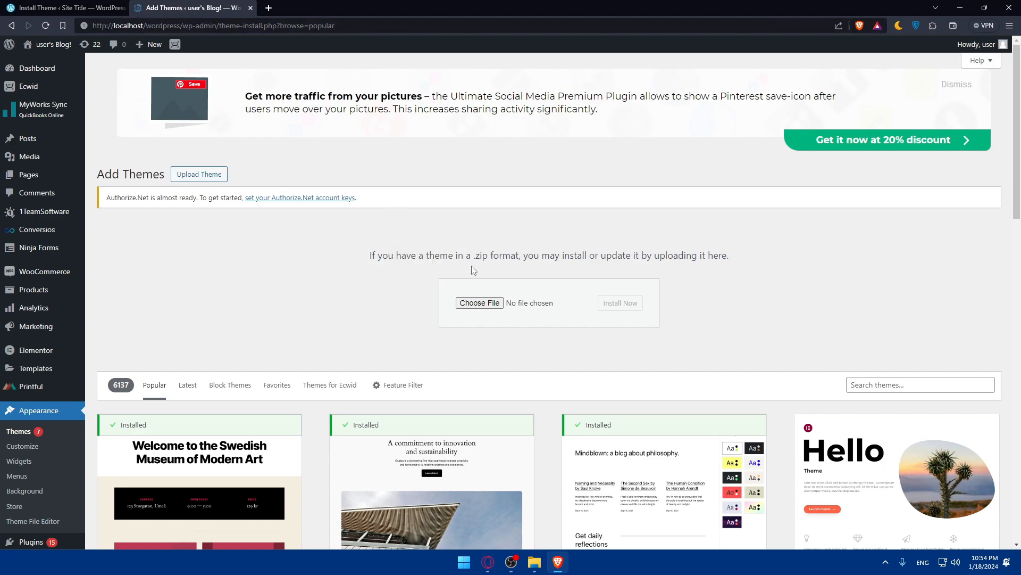
mouse_move(600, 258)
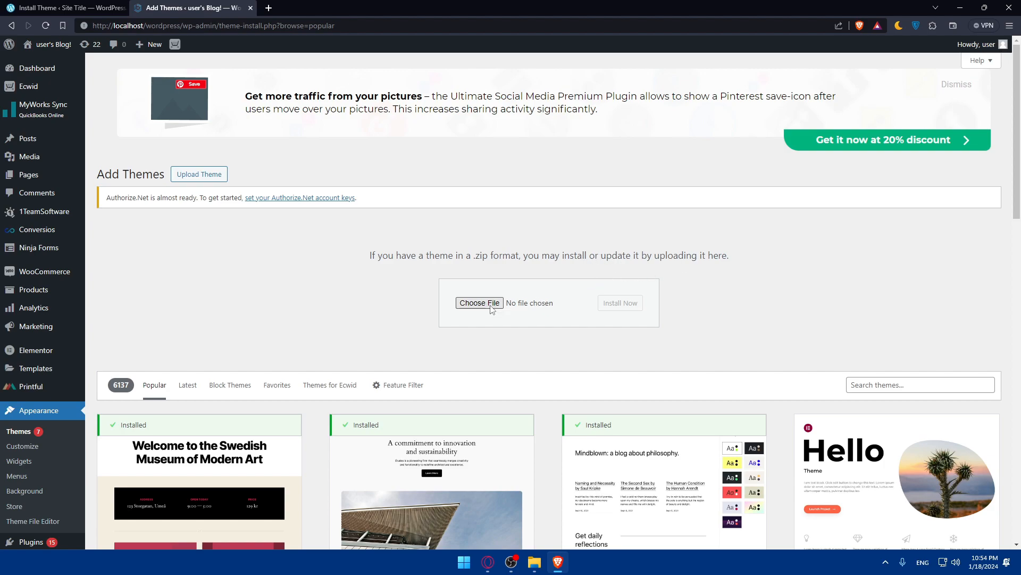
Browse Downloads for a theme zip, then leave it for a new blank browser tab.
click(478, 303)
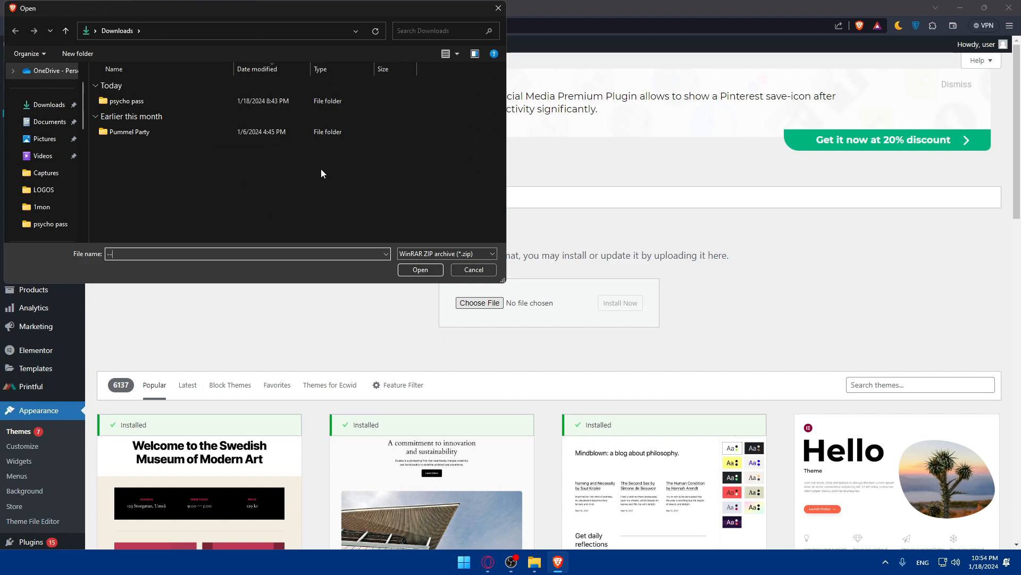
mouse_move(542, 316)
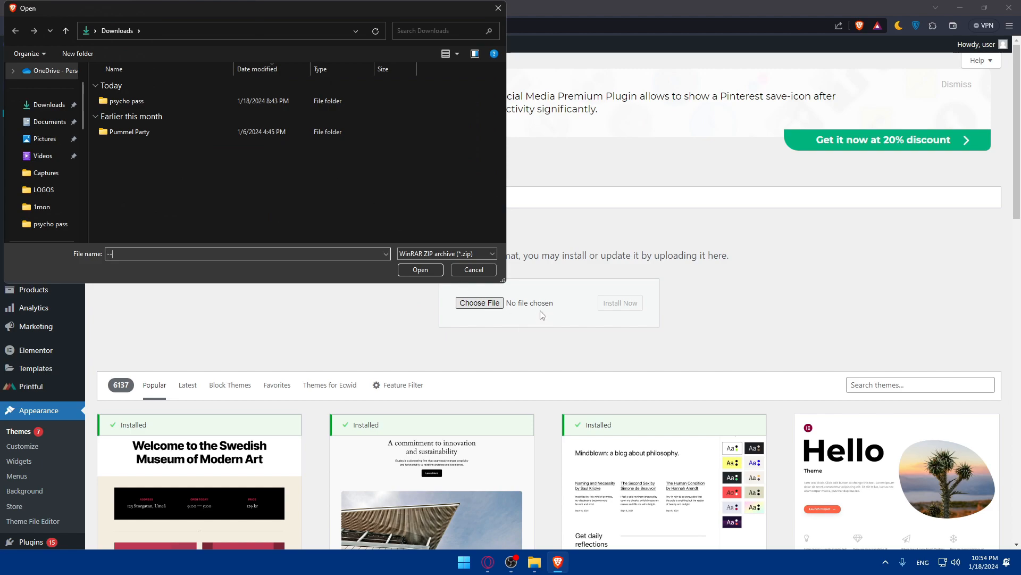
mouse_move(202, 170)
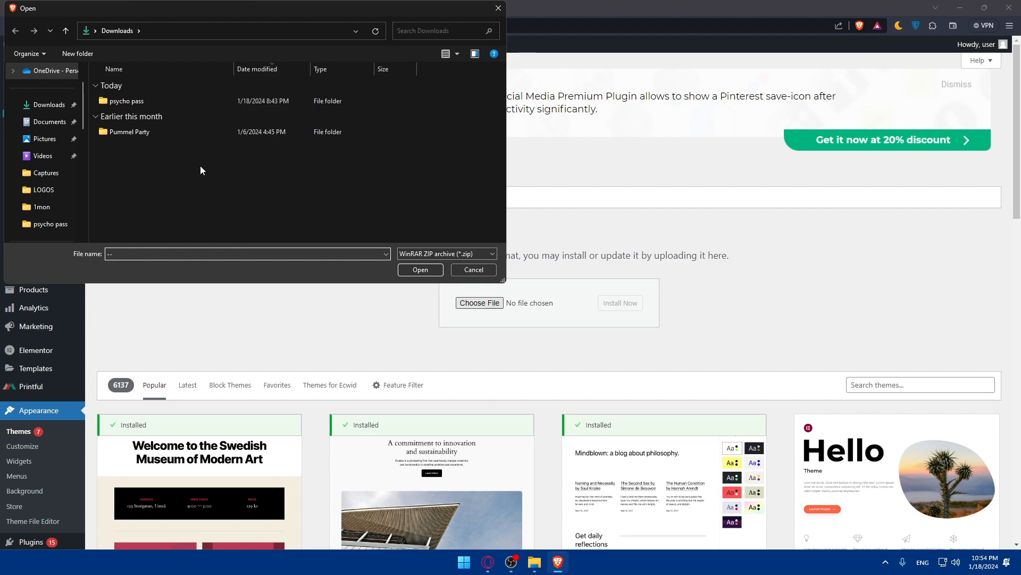
mouse_move(185, 163)
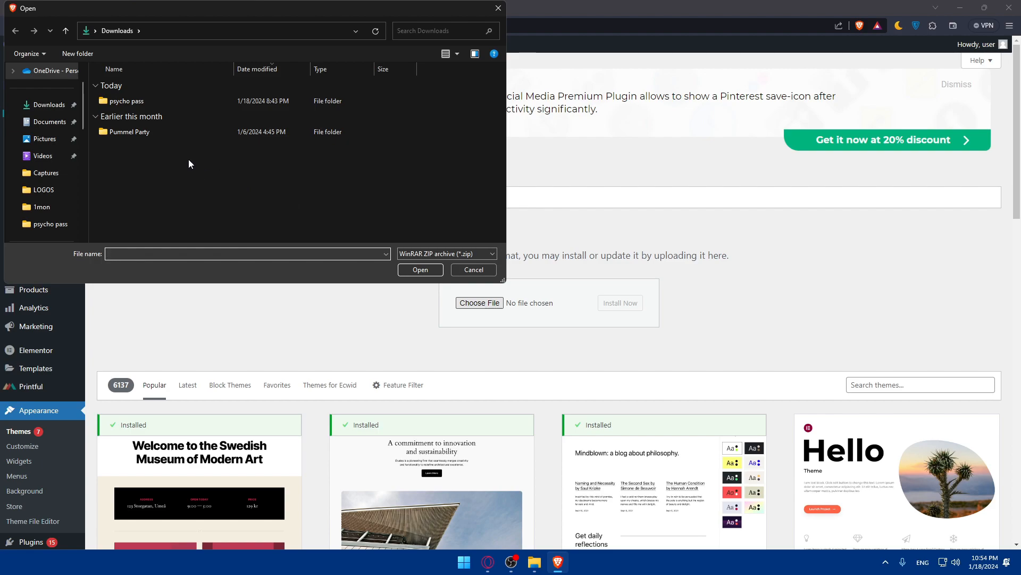
click(474, 270)
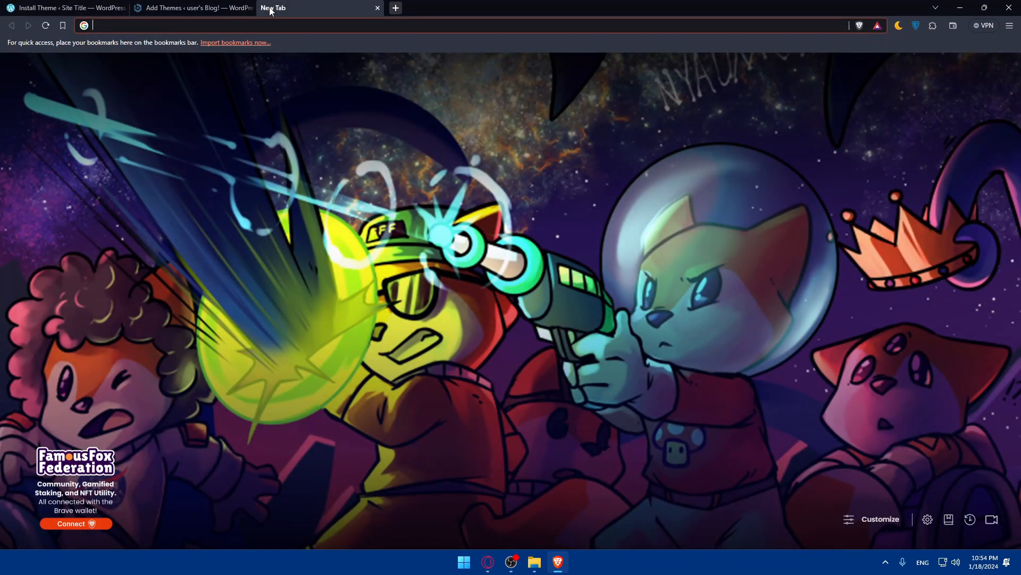
Search Google for 'zip file' from the new tab's address bar.
text(zip file)
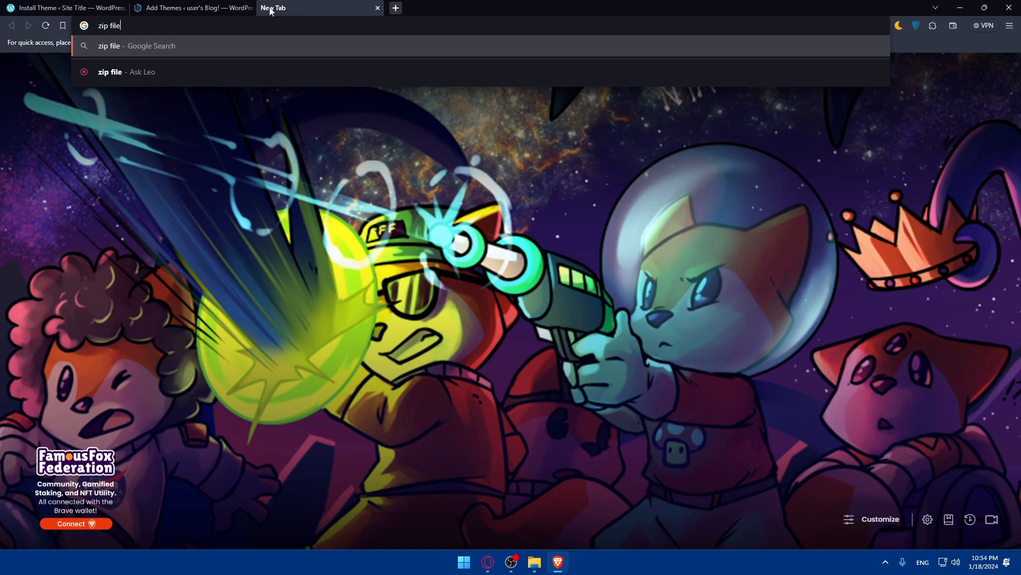
key(Return)
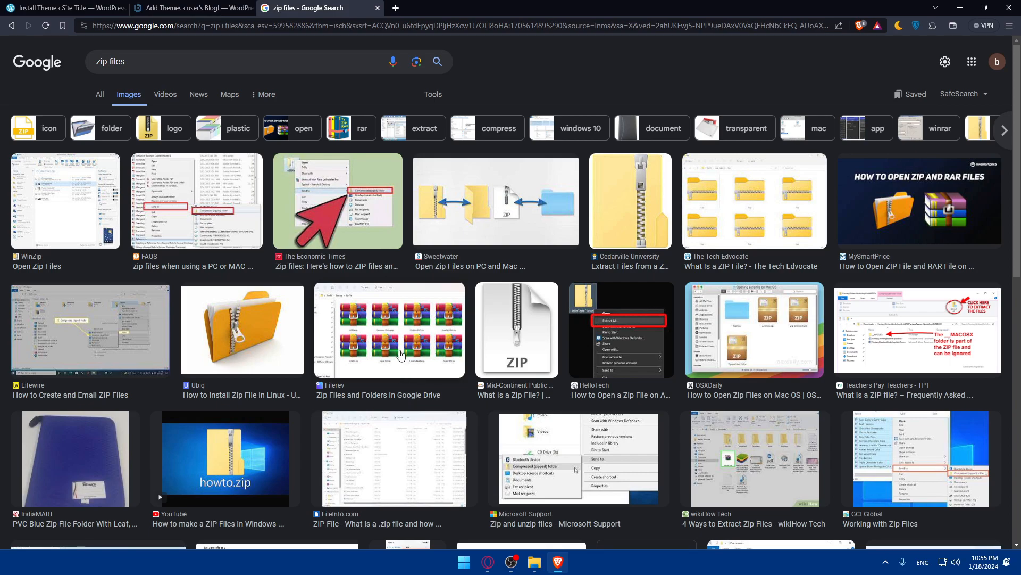
mouse_move(229, 502)
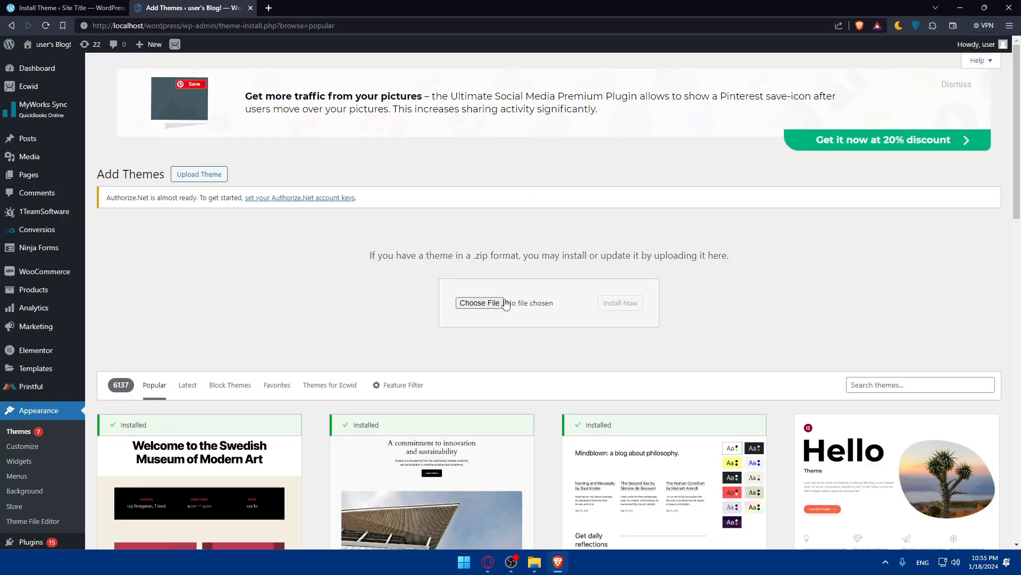
mouse_move(480, 302)
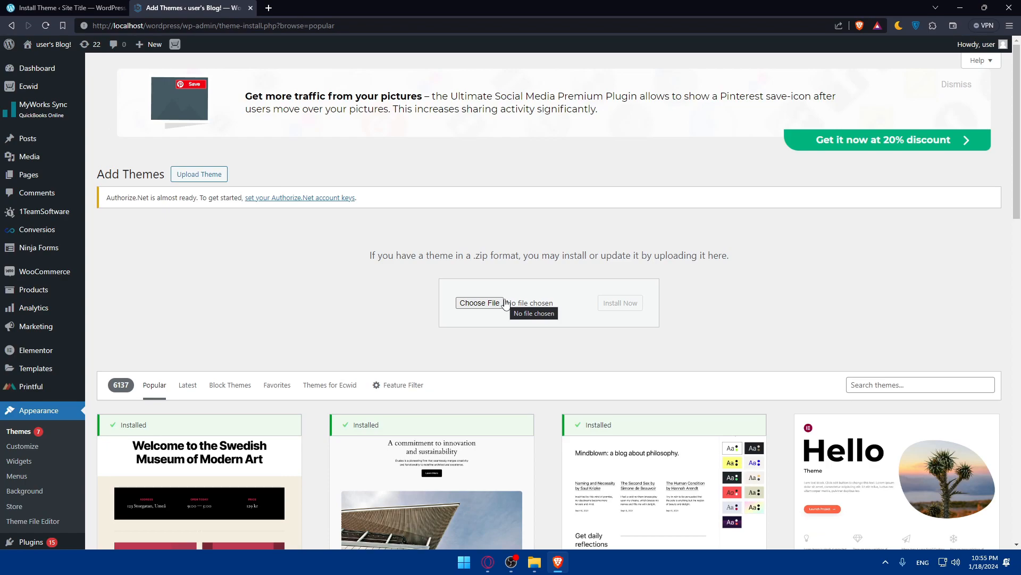
mouse_move(397, 288)
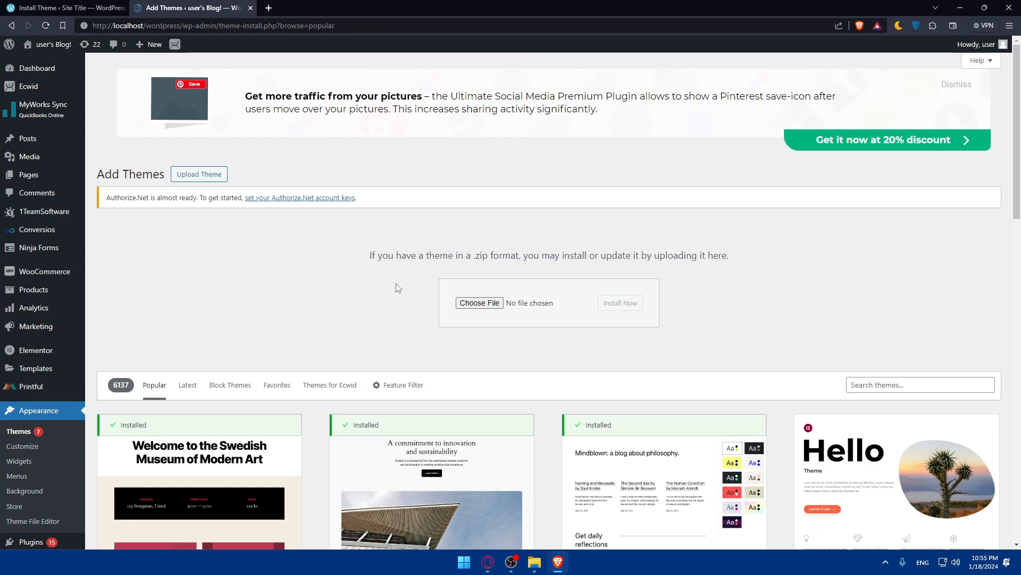
mouse_move(554, 306)
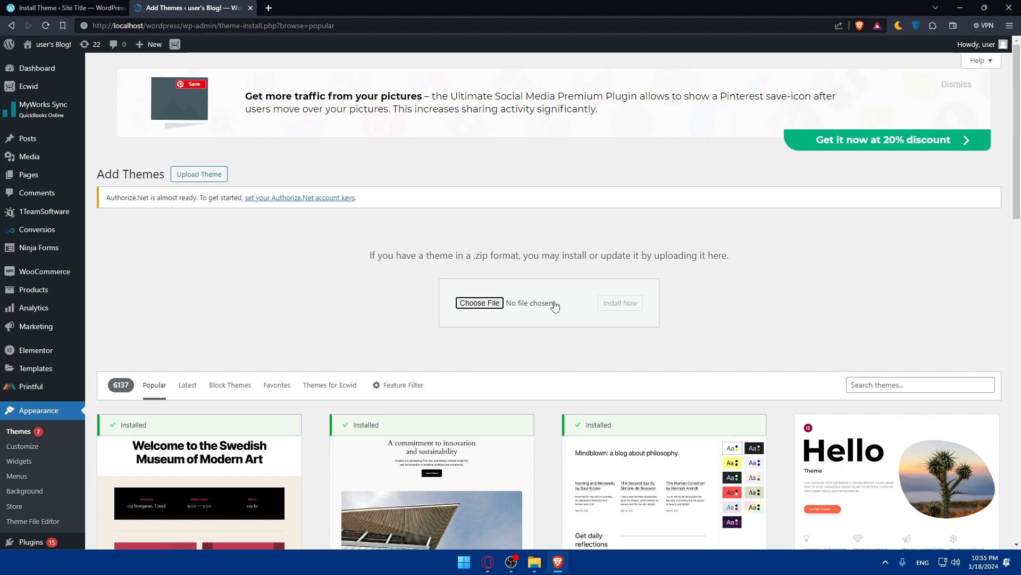
mouse_move(467, 317)
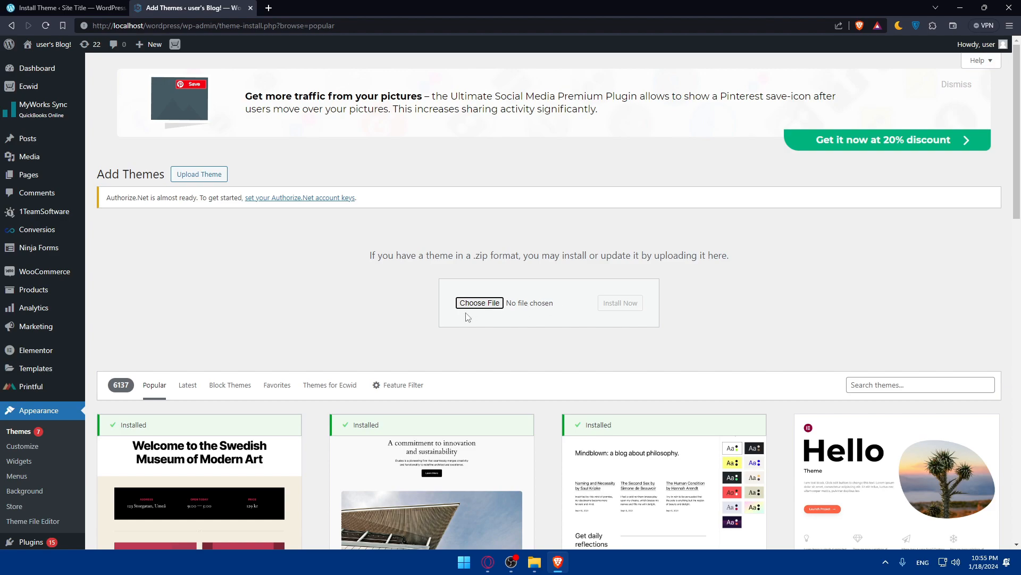
mouse_move(436, 327)
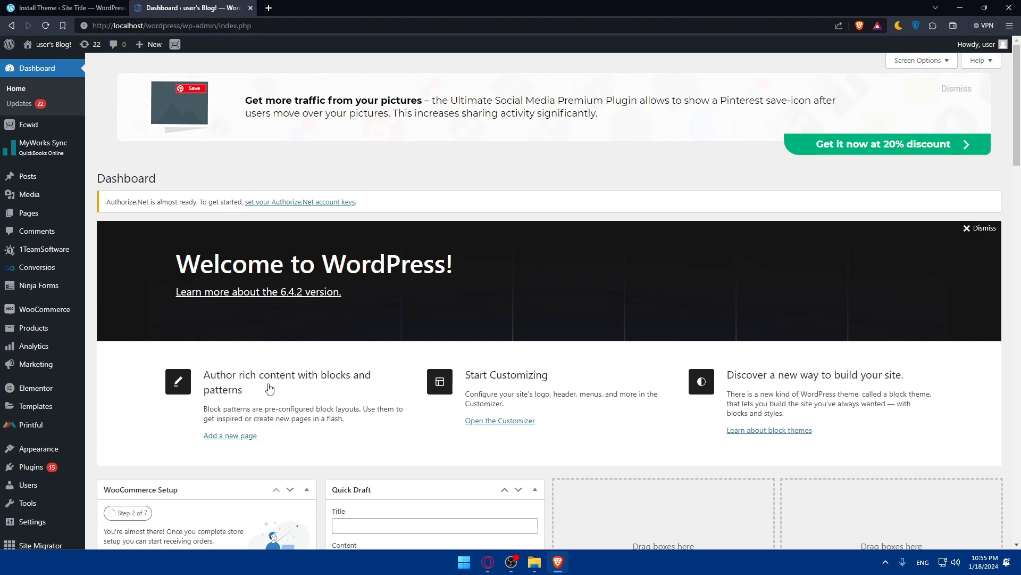
mouse_move(412, 278)
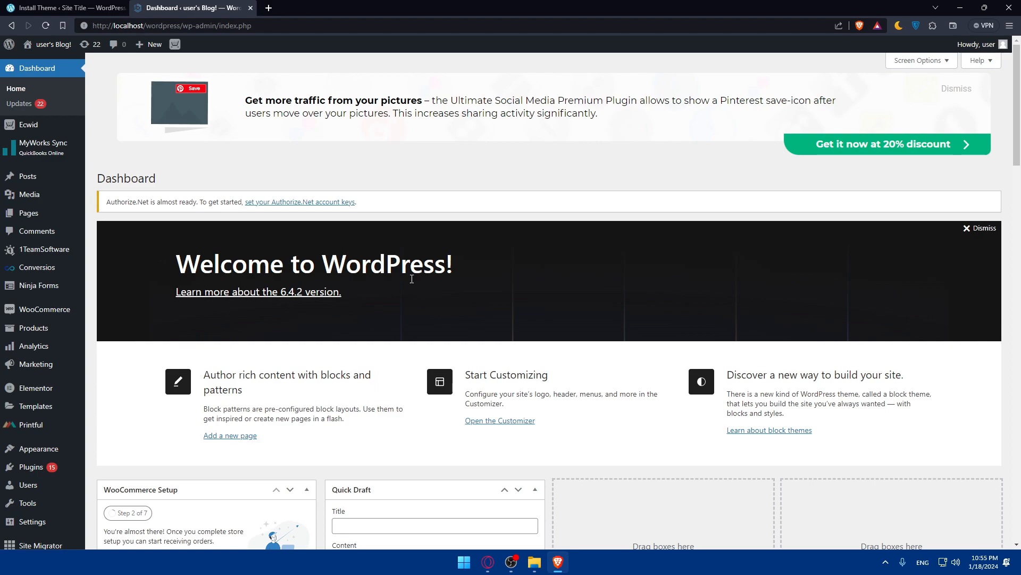
mouse_move(462, 326)
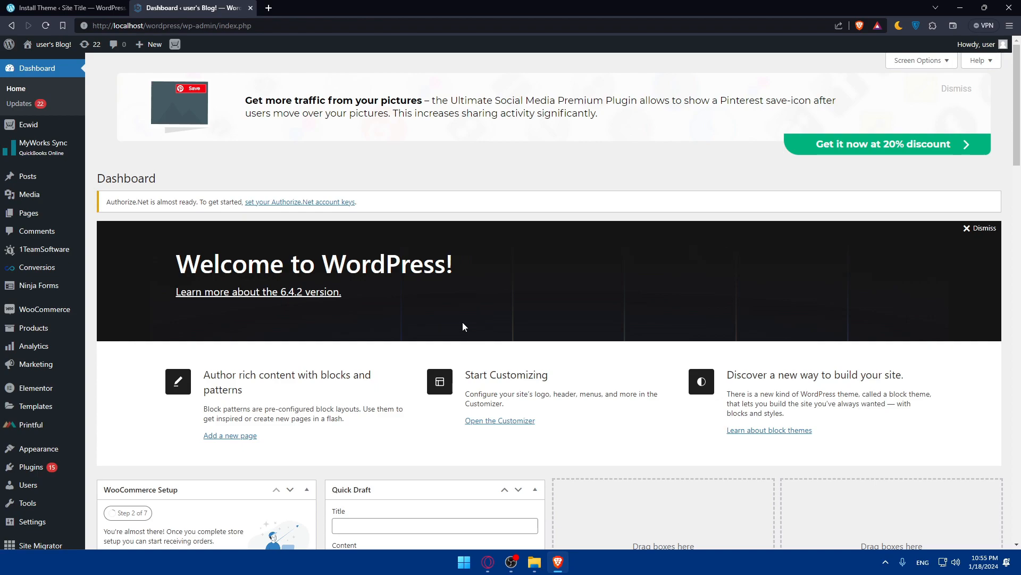
mouse_move(441, 301)
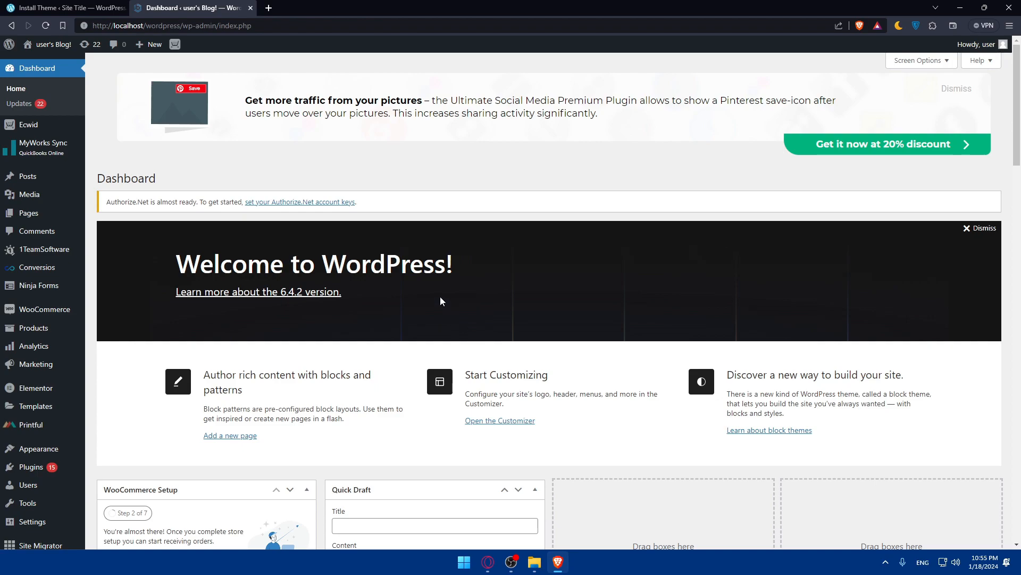
mouse_move(438, 293)
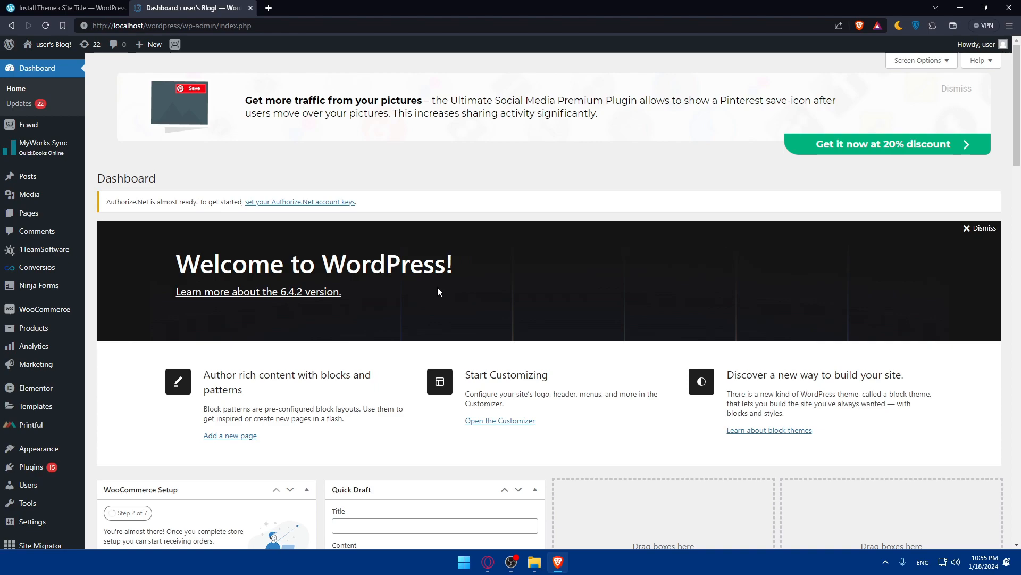
mouse_move(215, 152)
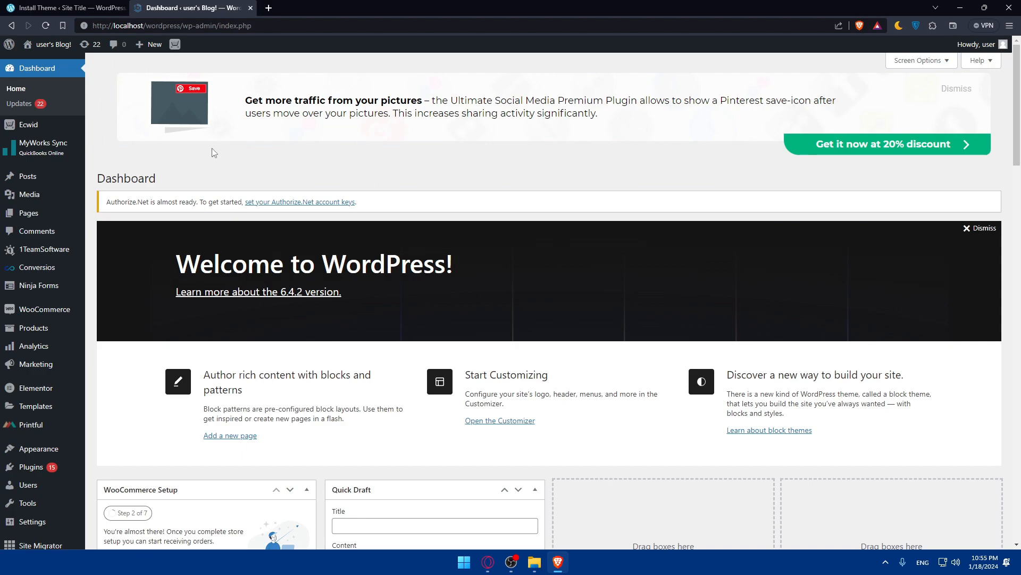
mouse_move(44, 125)
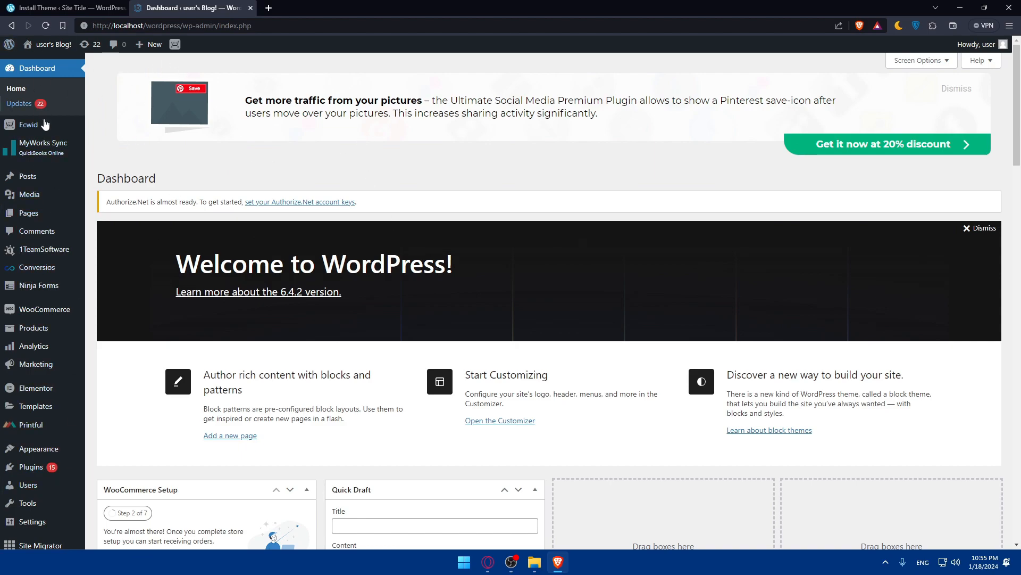
Return to the installed Themes page and close the WordPress.com Install Theme tab.
click(36, 448)
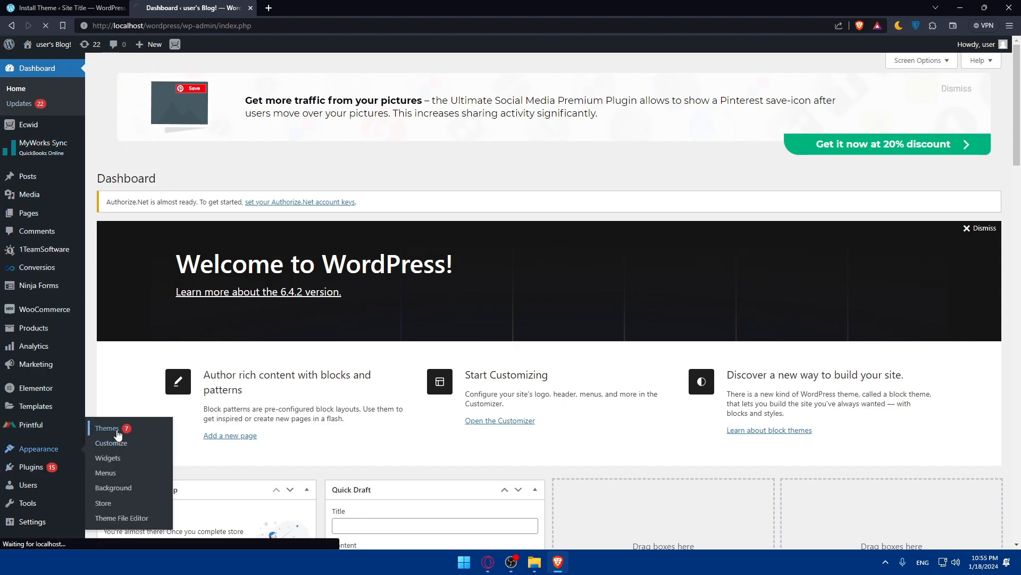
click(107, 429)
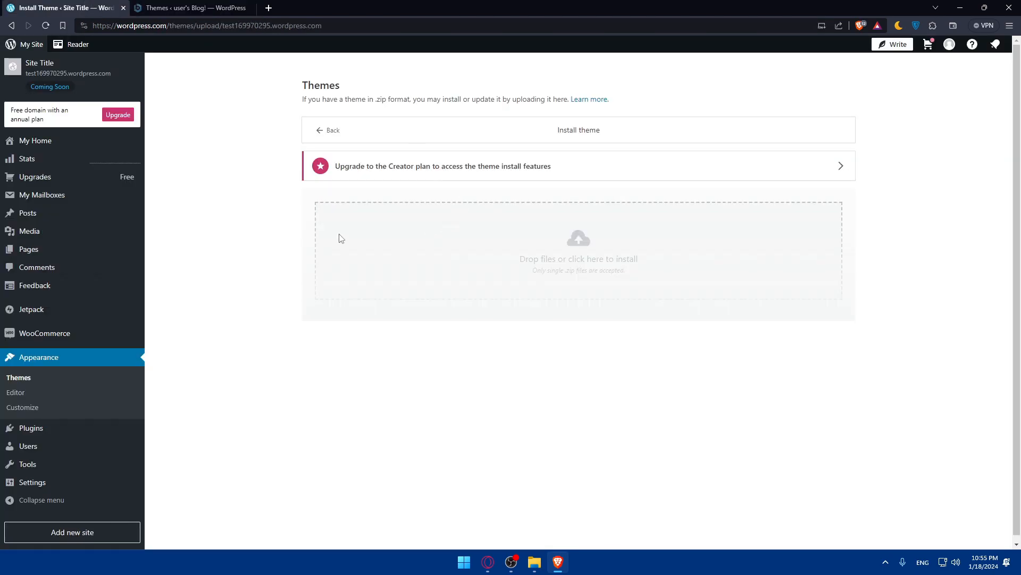
mouse_move(18, 377)
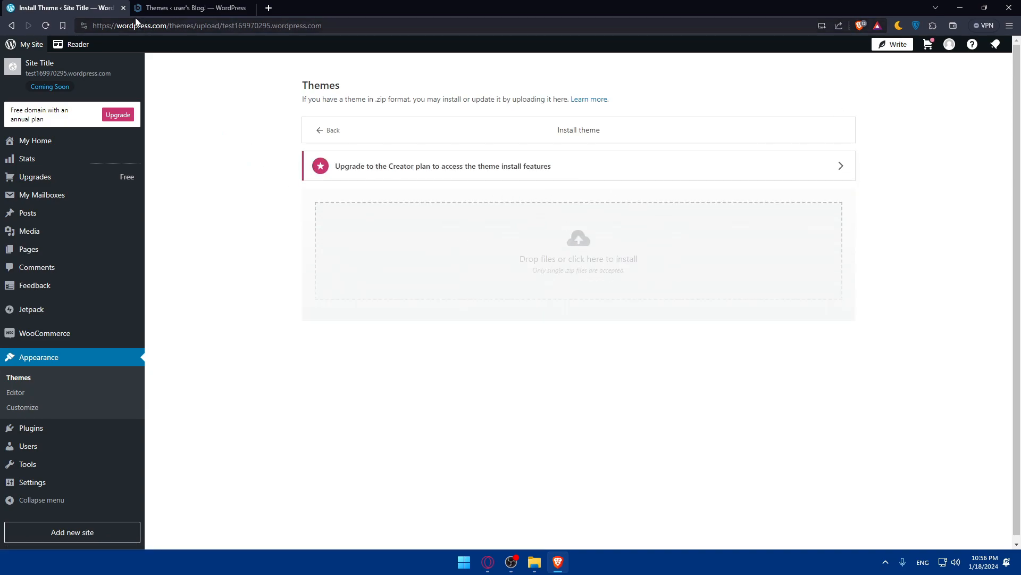
click(191, 7)
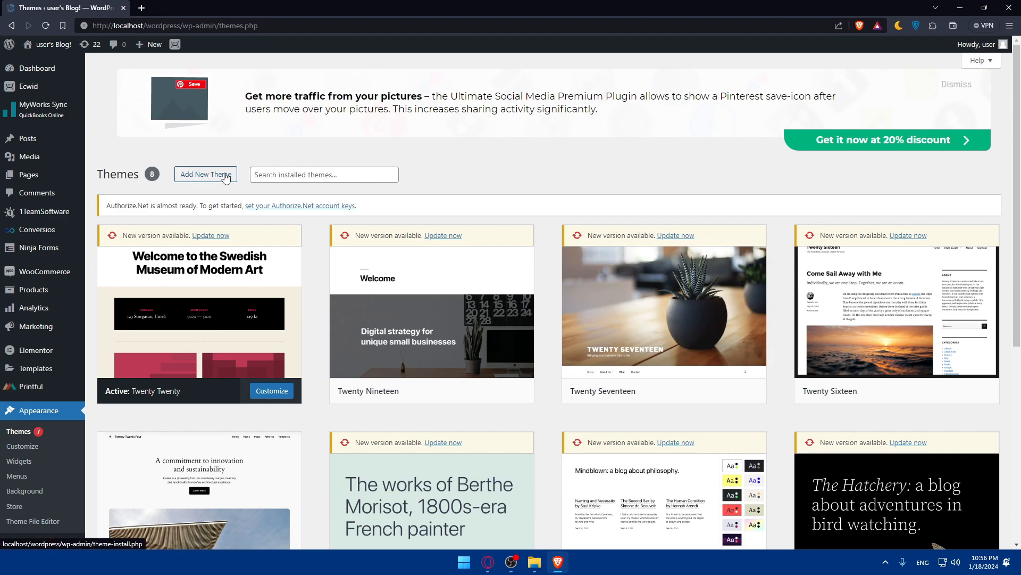
Reopen the Upload Theme zip form, briefly opening and cancelling the file picker.
click(205, 174)
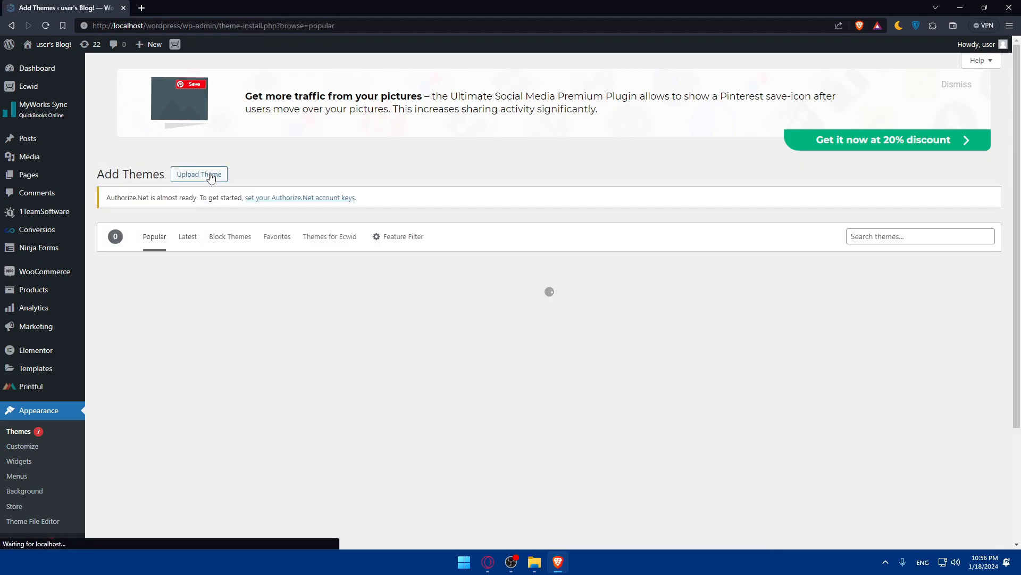
click(199, 174)
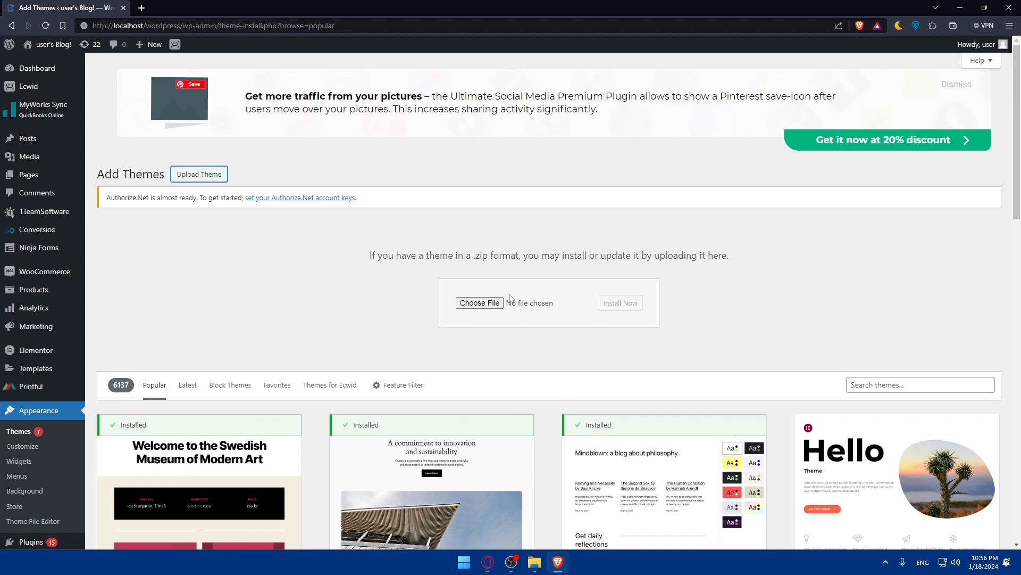
click(479, 302)
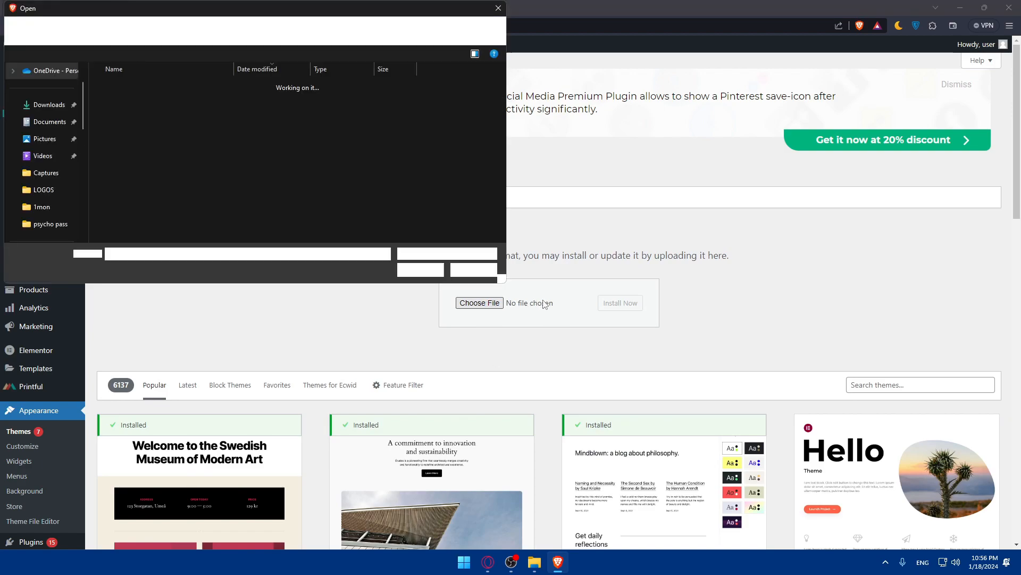
click(498, 8)
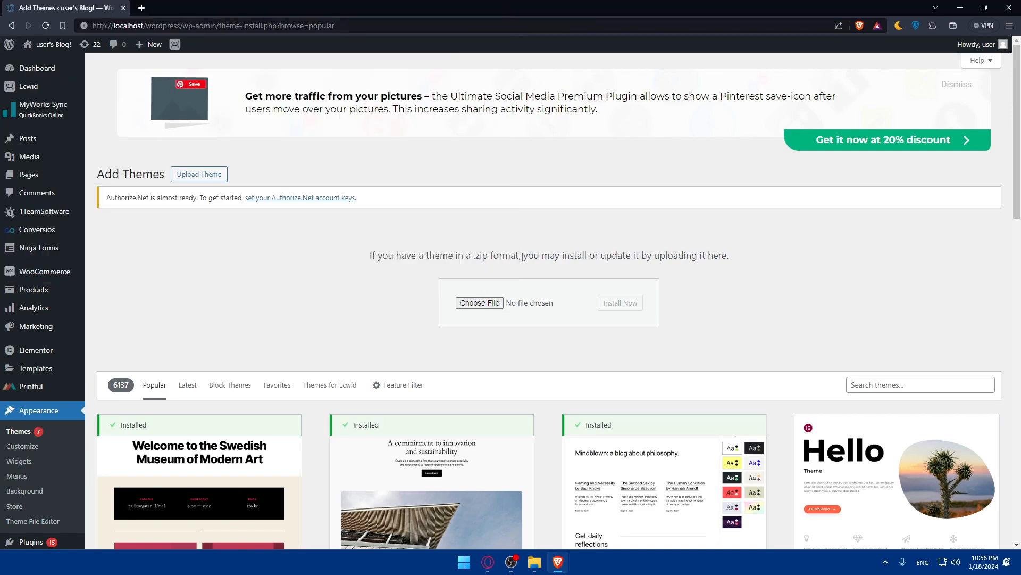